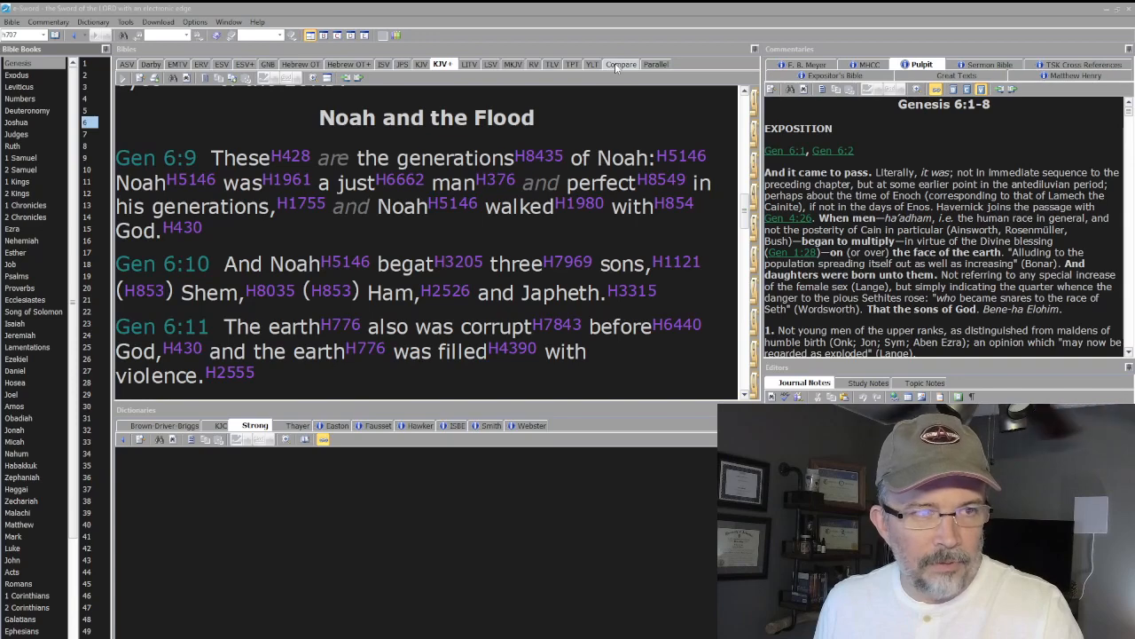
# Compare Genesis 6:1 across all translations, then show KJV+ and ERV in parallel columns.
pyautogui.click(618, 64)
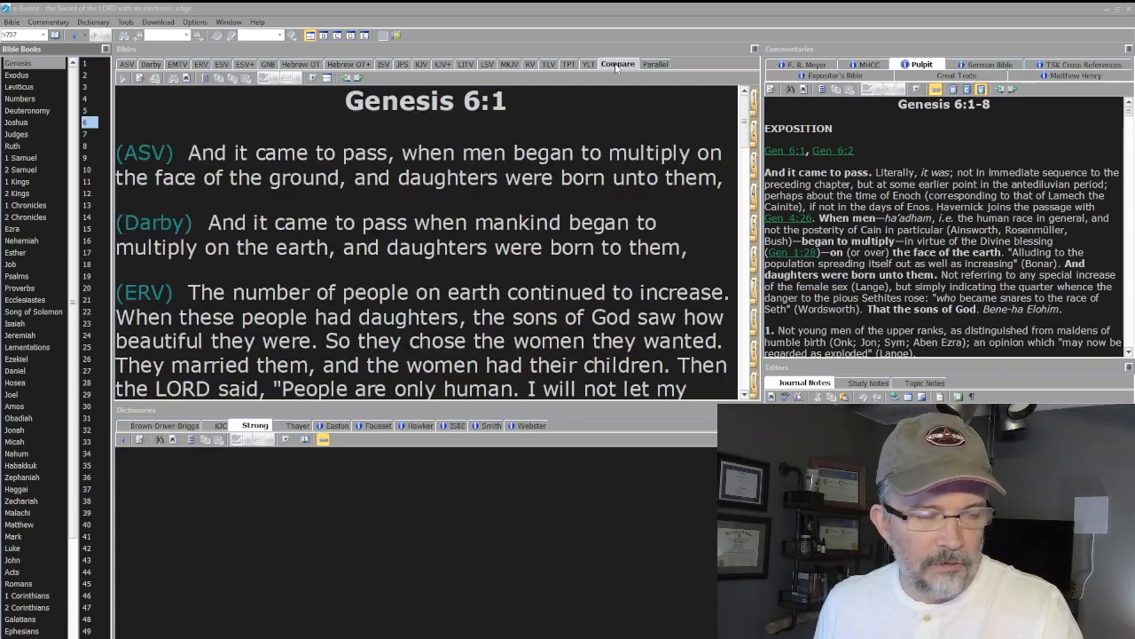
pyautogui.scroll(-3)
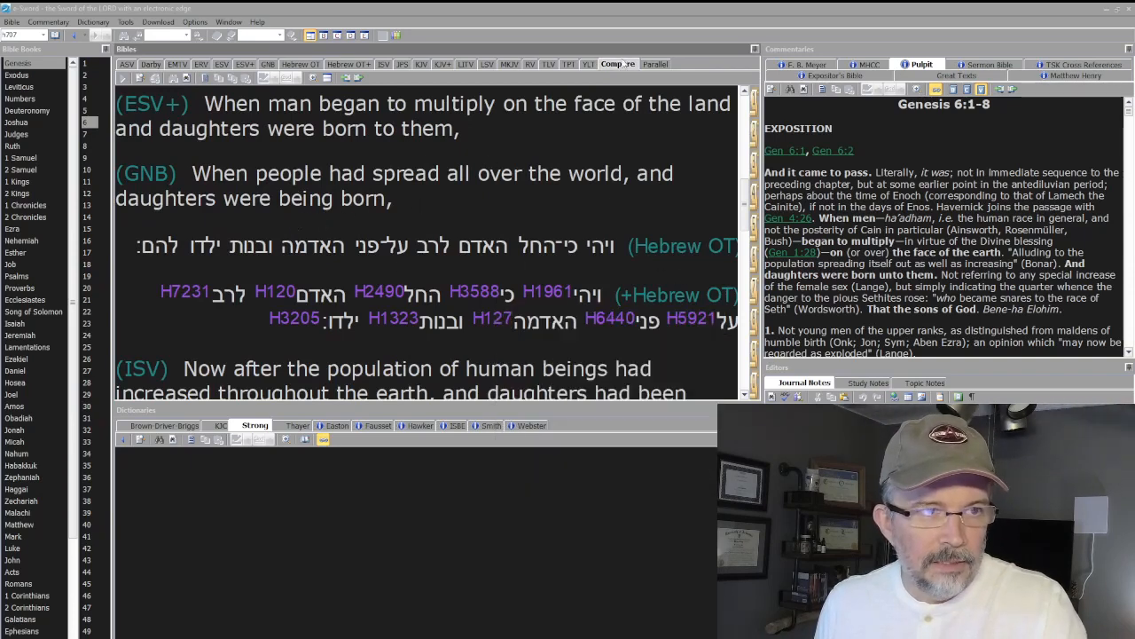
pyautogui.click(653, 64)
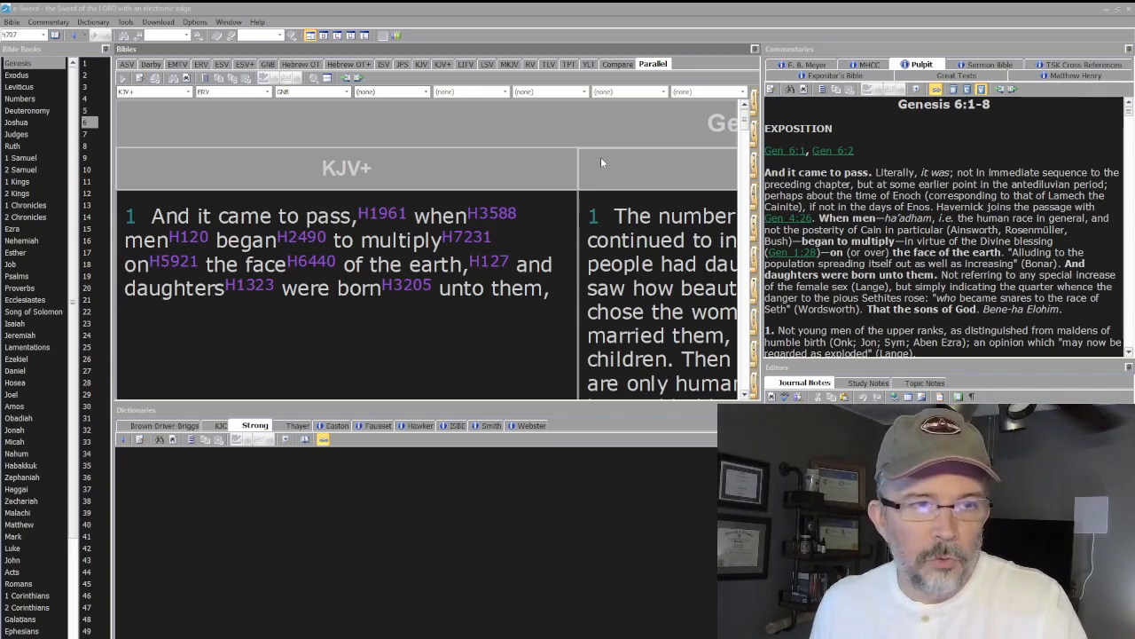
pyautogui.moveTo(273, 159)
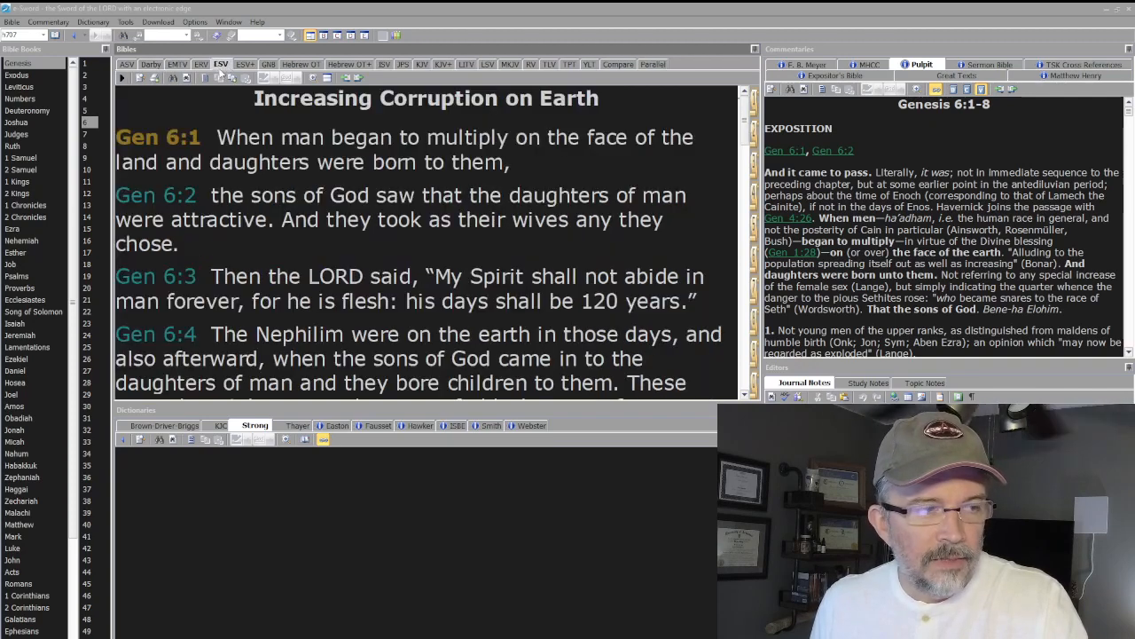
# Read Genesis 6 in the ERV with the Sermon Bible and F. B. Meyer commentaries.
pyautogui.click(200, 64)
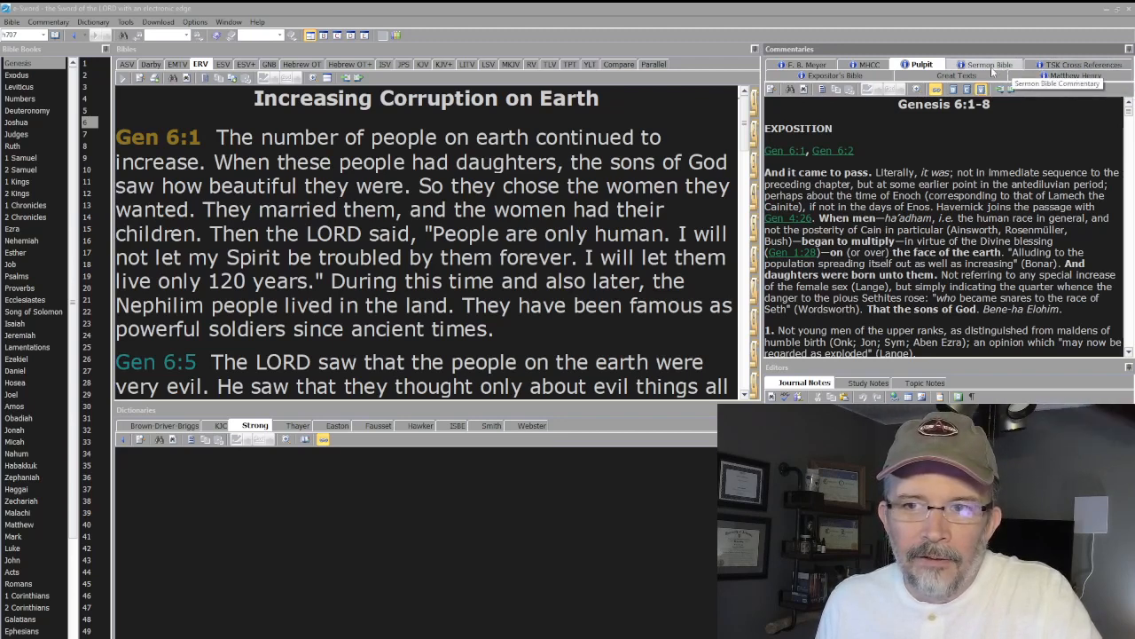
pyautogui.click(987, 64)
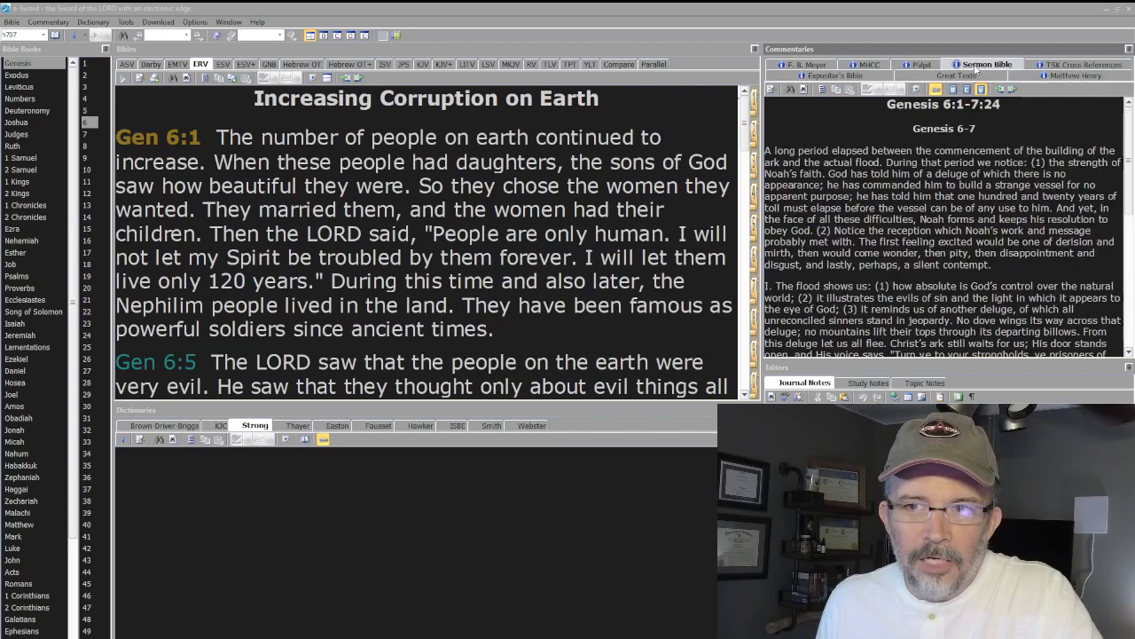
pyautogui.moveTo(987, 64)
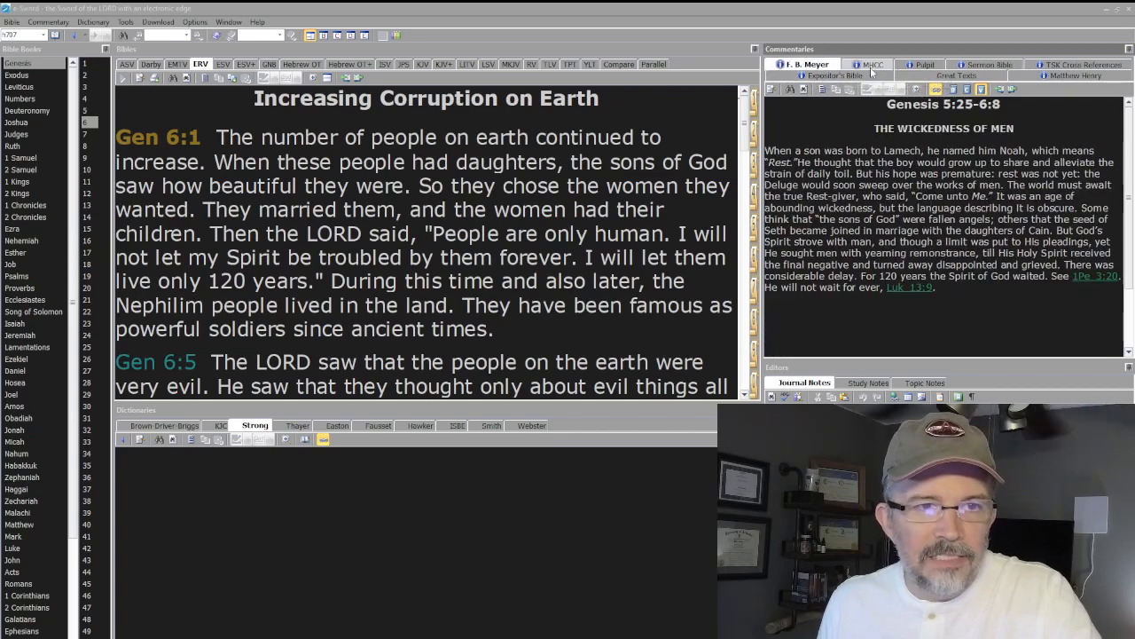
pyautogui.click(867, 64)
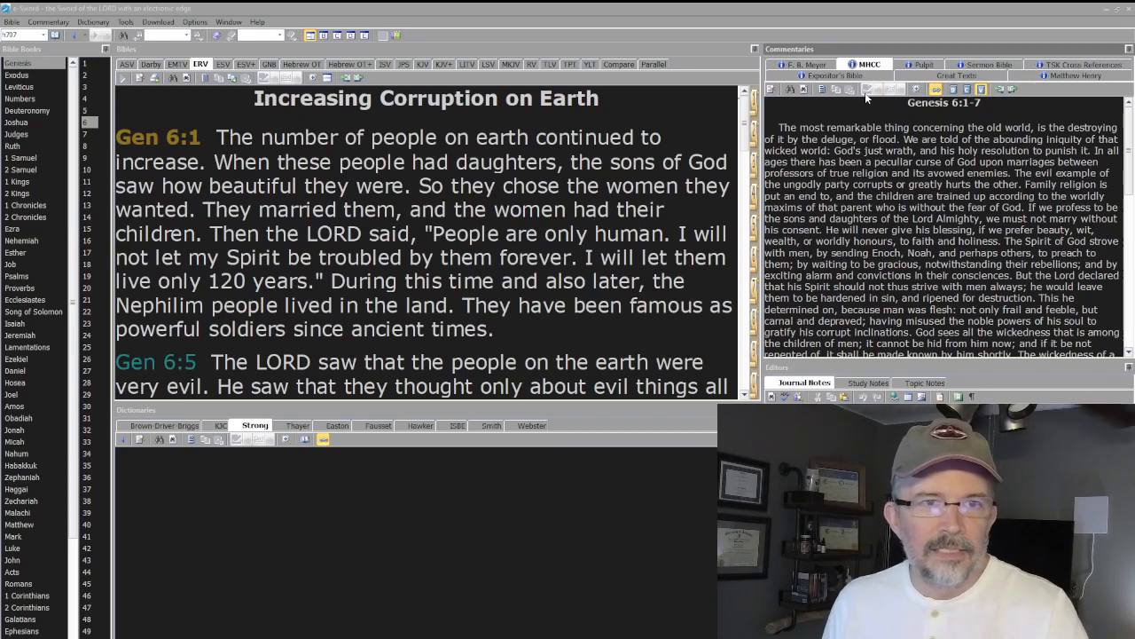
# Browse the MHCC and Matthew Henry commentaries, then return to F. B. Meyer's.
pyautogui.click(1070, 76)
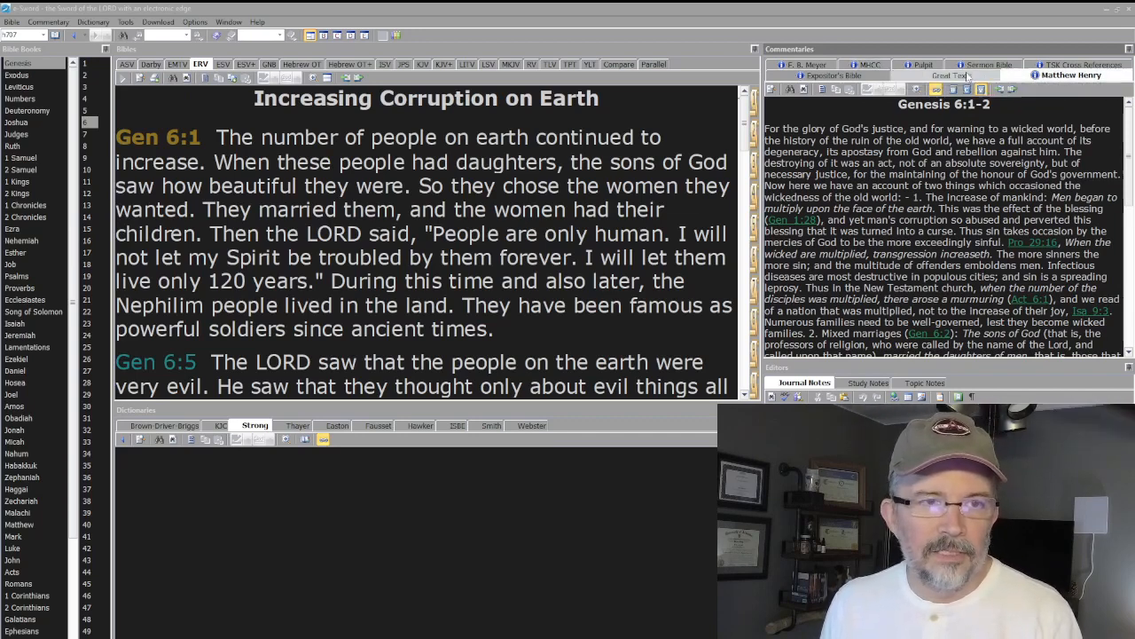
pyautogui.click(803, 64)
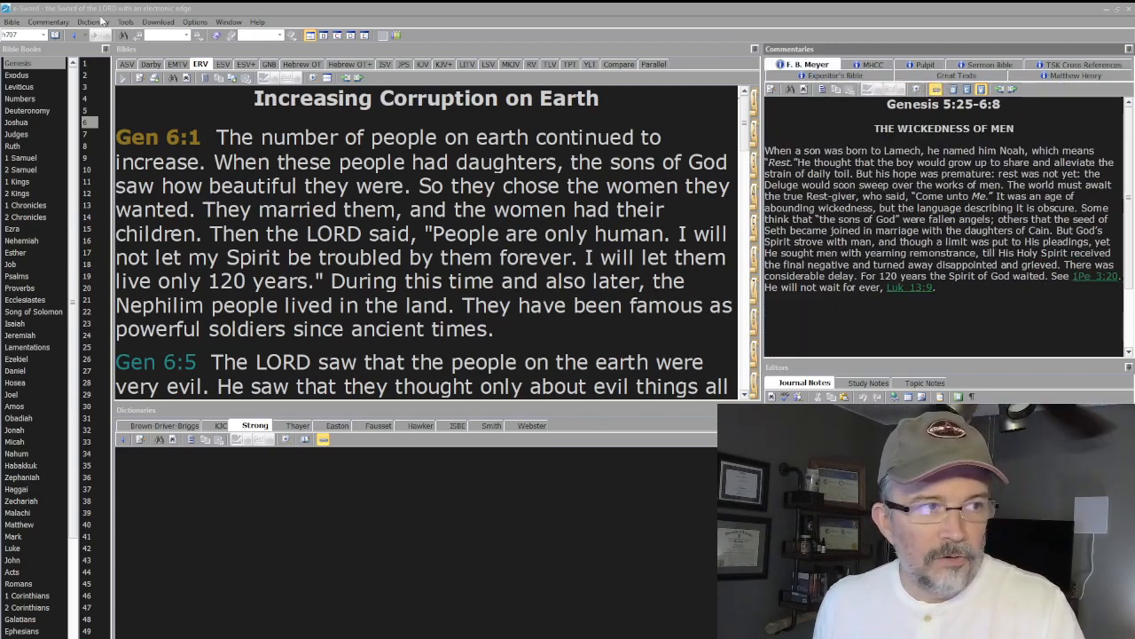
pyautogui.click(157, 21)
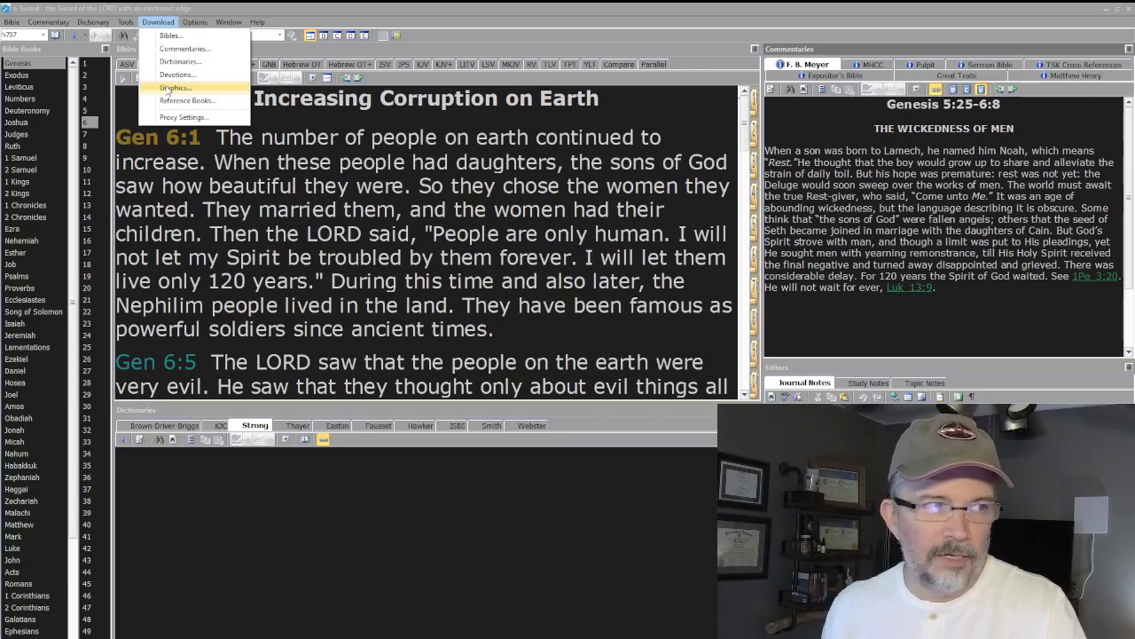
pyautogui.moveTo(185, 48)
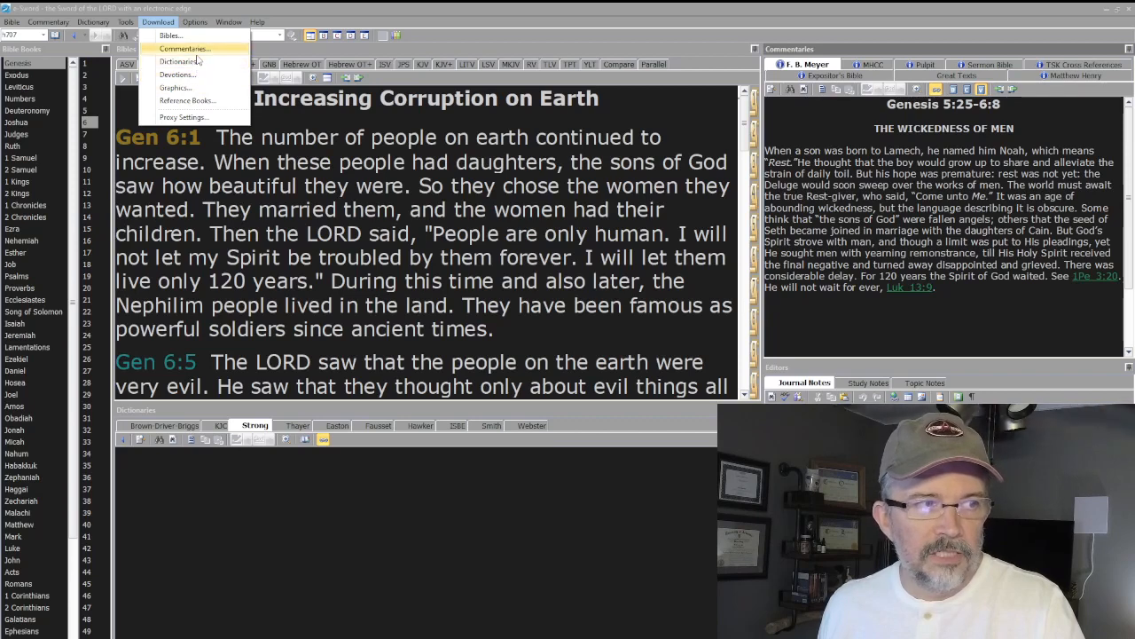
# Dismiss the download options and make Genesis 6:9, Noah and the Flood, the current verse.
pyautogui.click(194, 22)
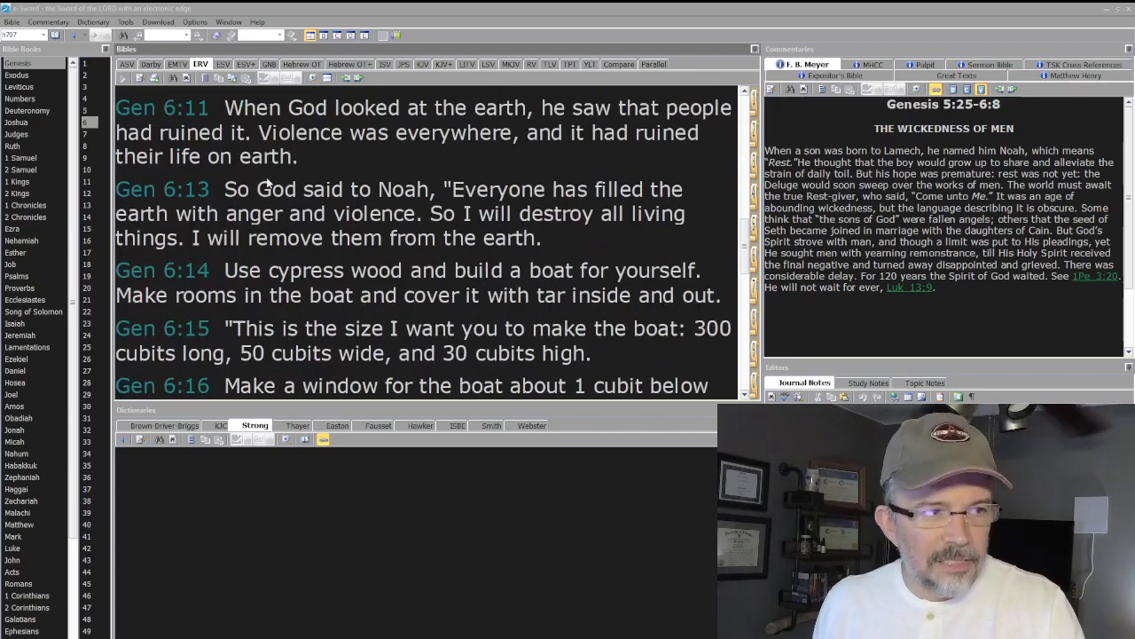
pyautogui.scroll(-3)
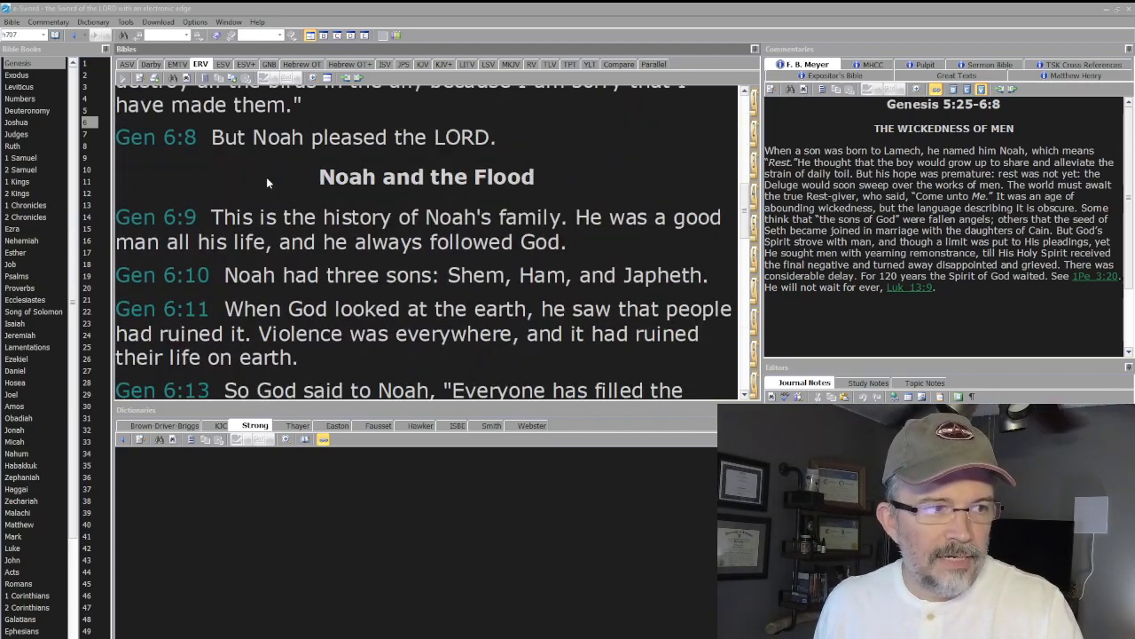
pyautogui.click(165, 275)
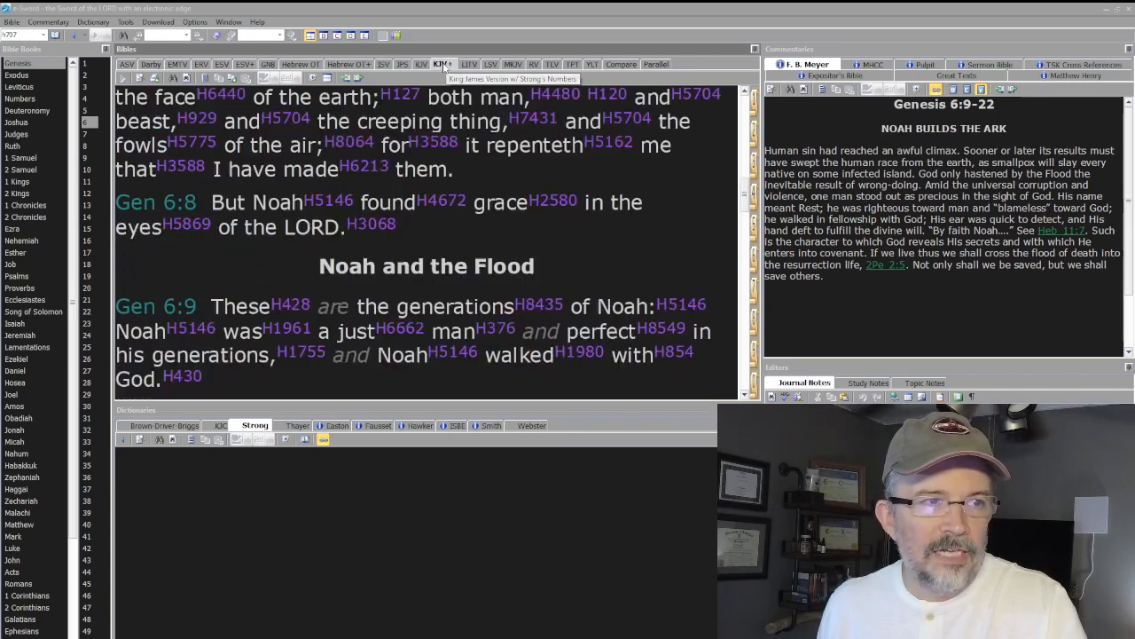
pyautogui.moveTo(560, 239)
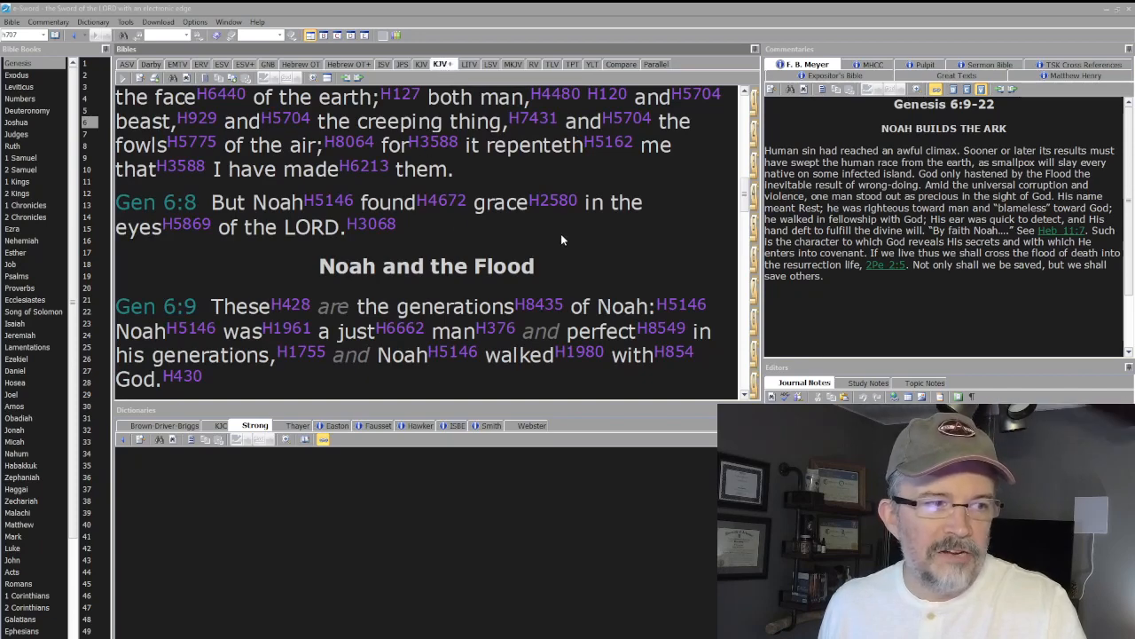
# Read down through Genesis 6:9–13 in the KJV+ and bring up the Bible options.
pyautogui.scroll(-3)
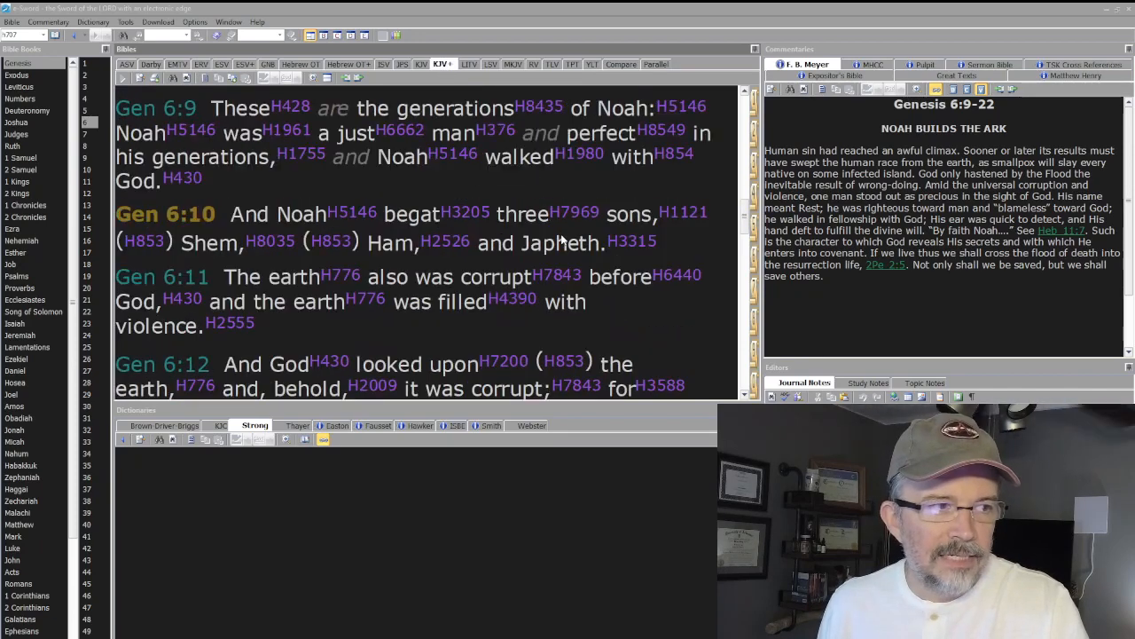
pyautogui.scroll(-3)
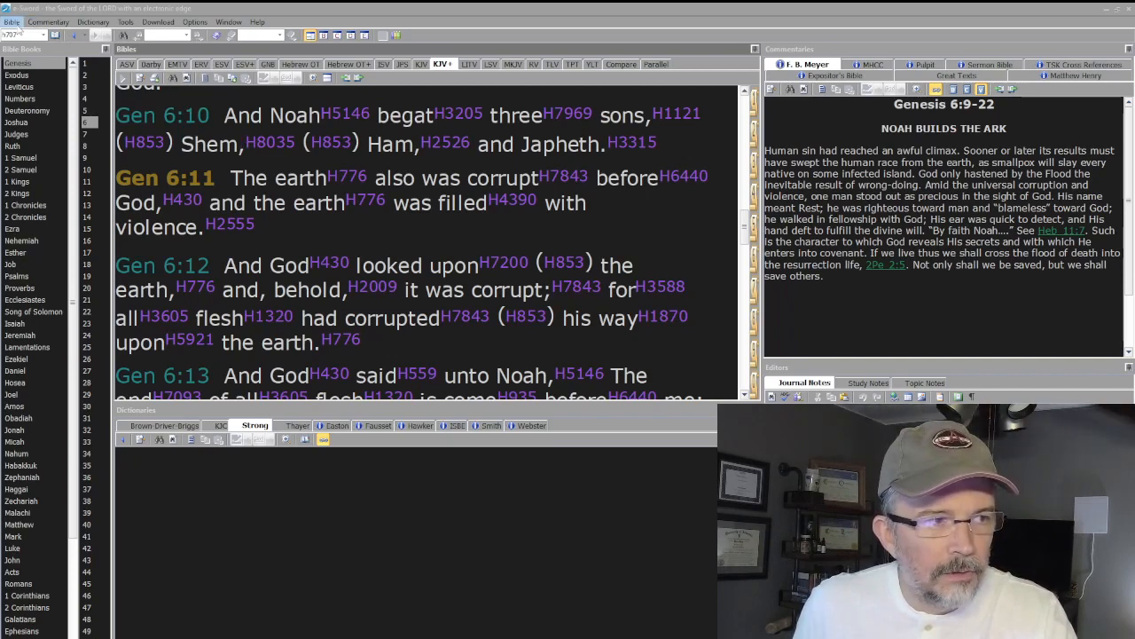
pyautogui.click(48, 22)
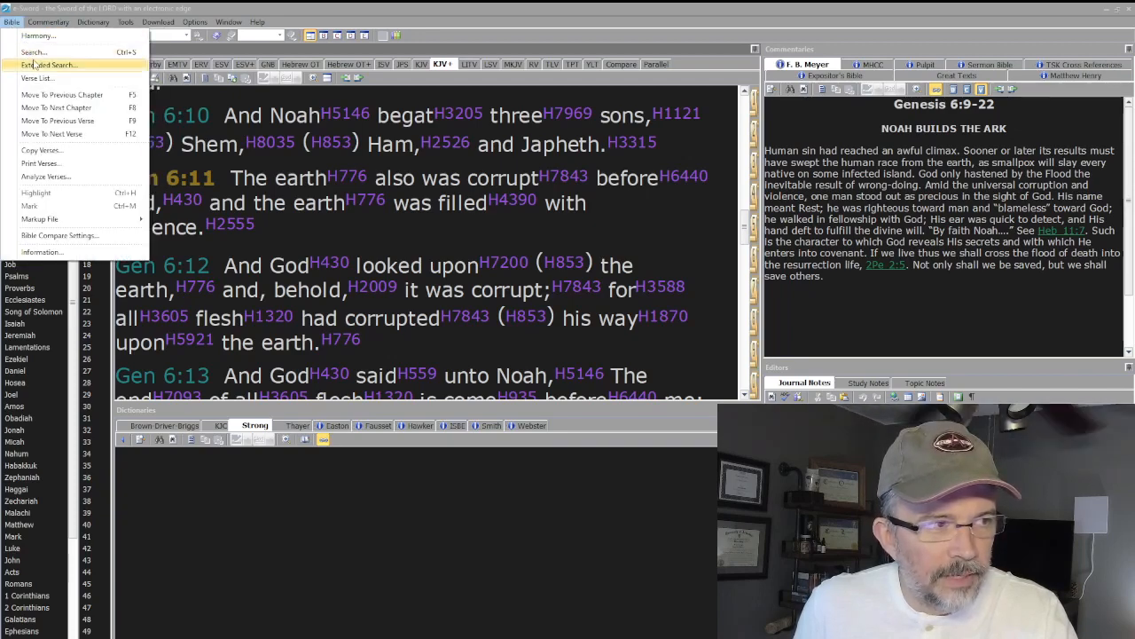
pyautogui.click(50, 64)
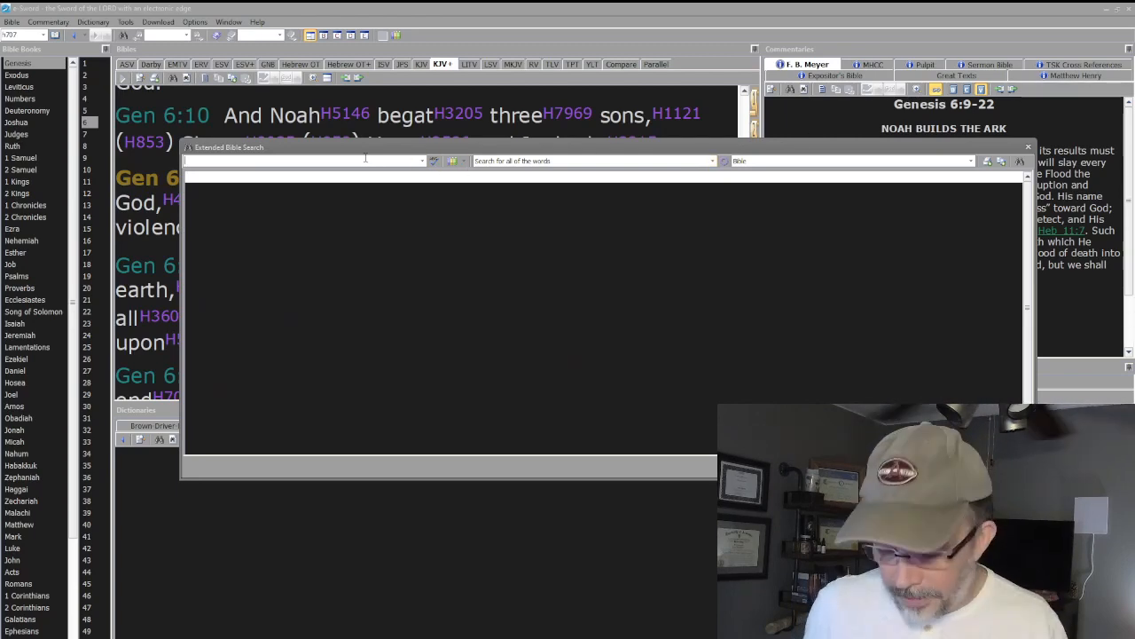
pyautogui.write('Peleg')
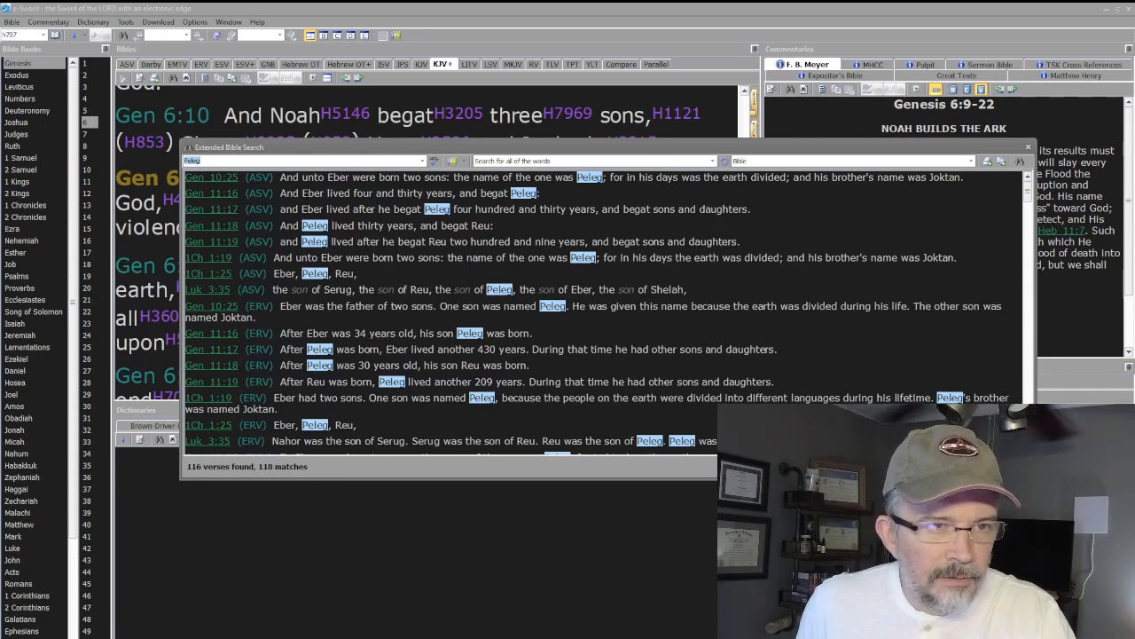
pyautogui.moveTo(211, 176)
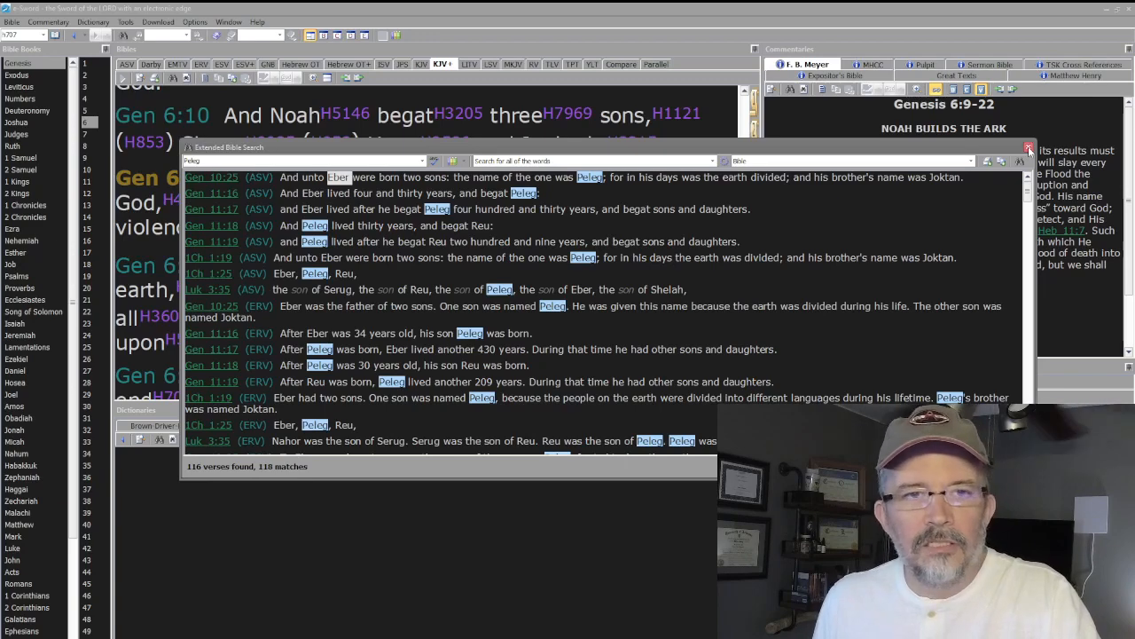
pyautogui.click(1028, 147)
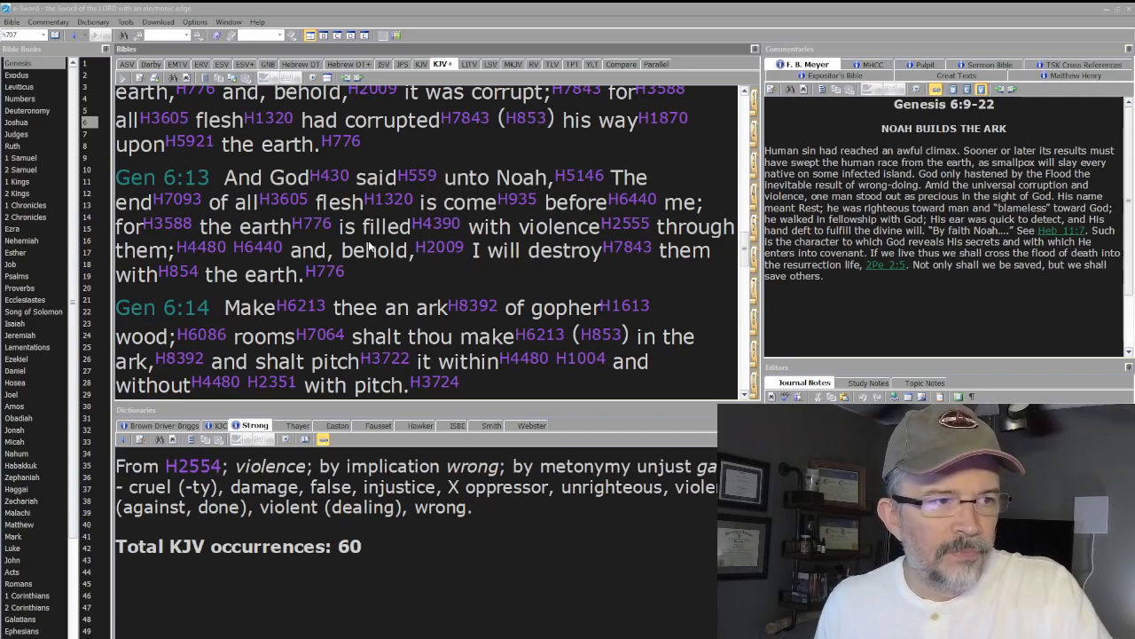
pyautogui.moveTo(363, 284)
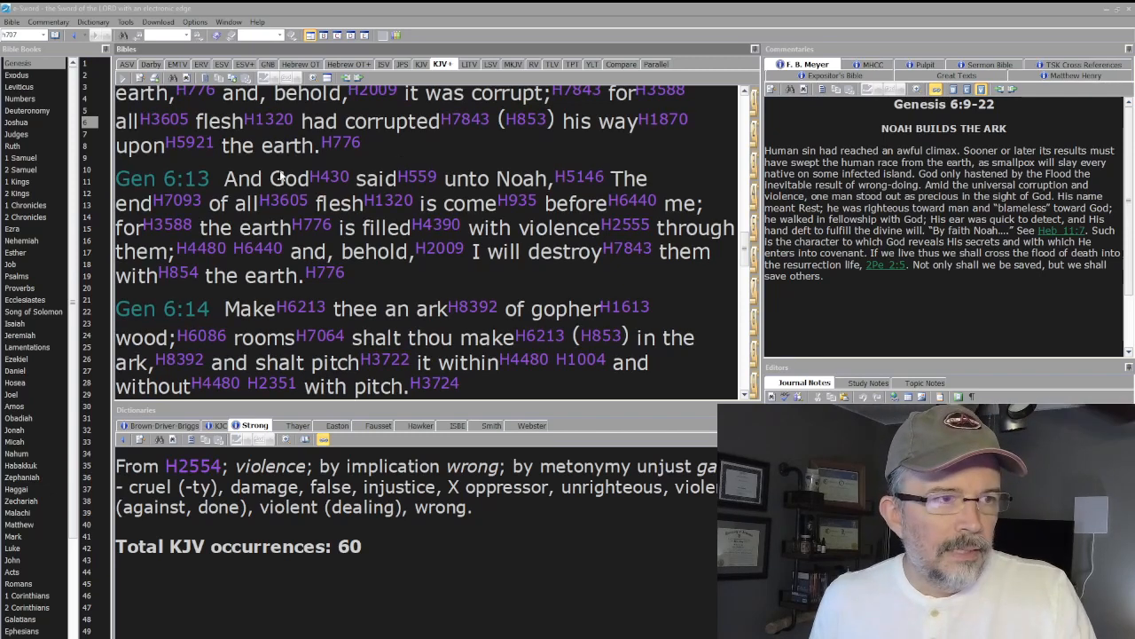
pyautogui.moveTo(497, 149)
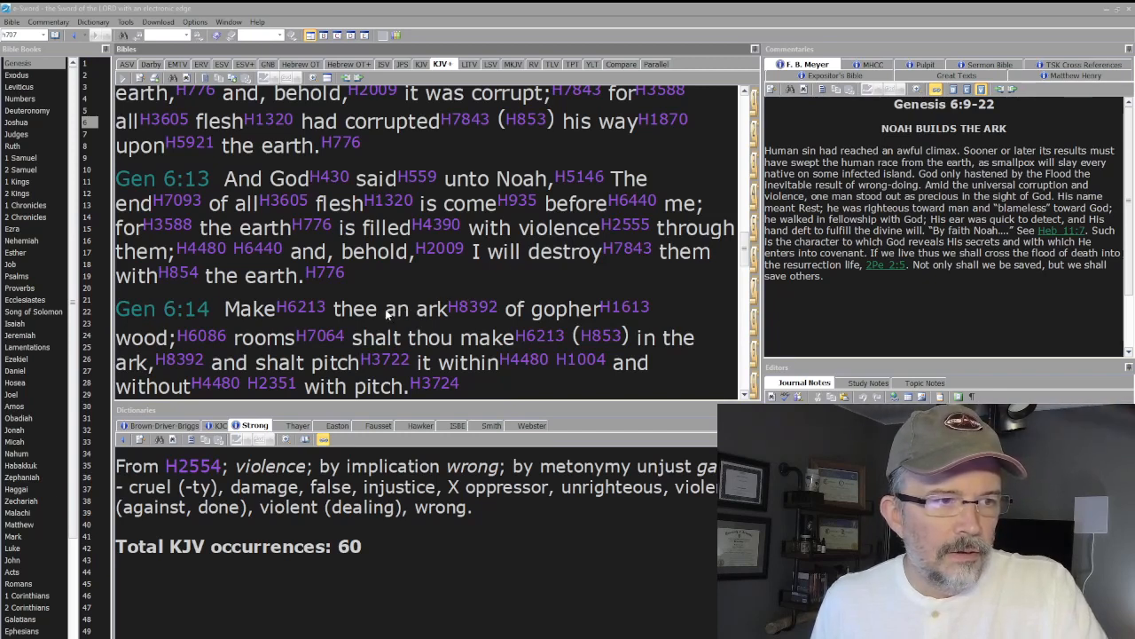
# Read the Strong's H3724 kôpher entry and highlight its redemption-price wording.
pyautogui.scroll(-3)
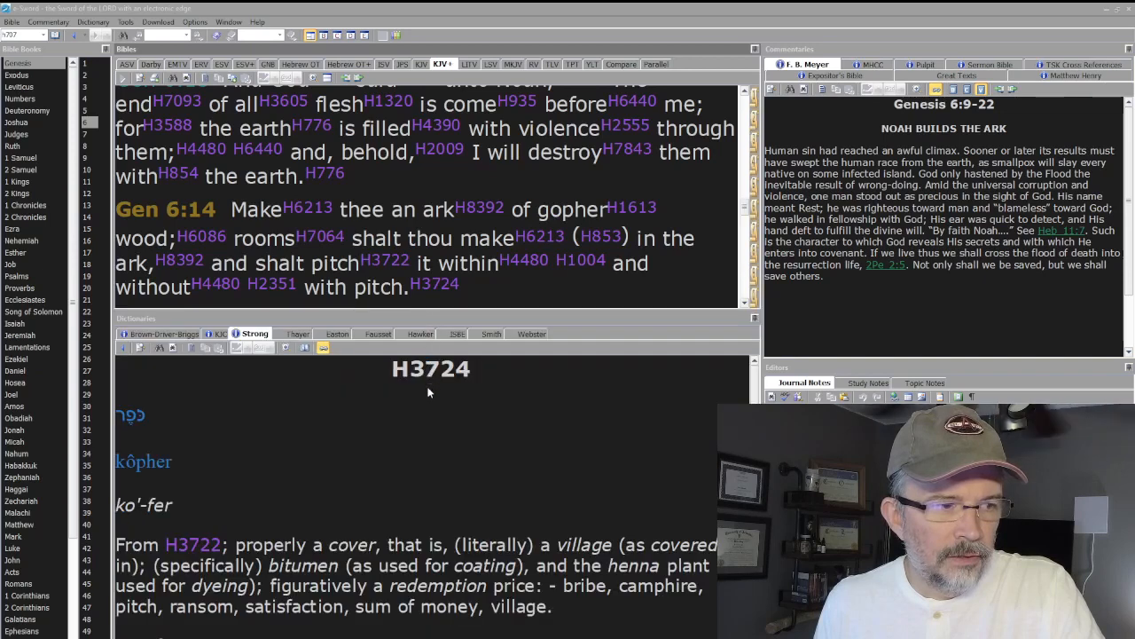
pyautogui.scroll(-3)
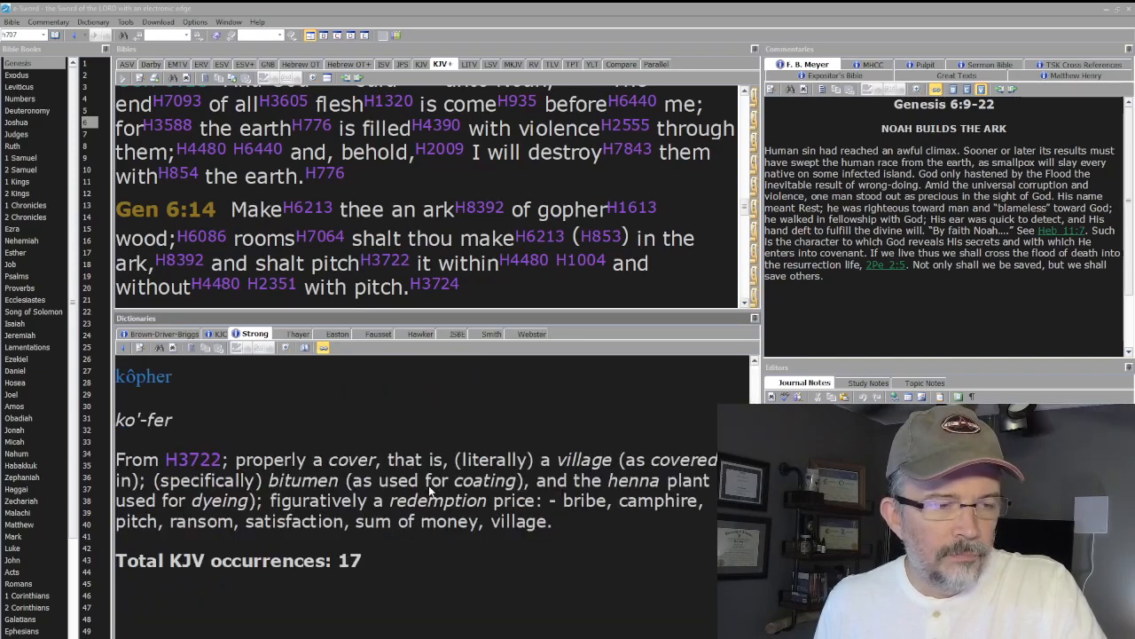
pyautogui.moveTo(534, 470)
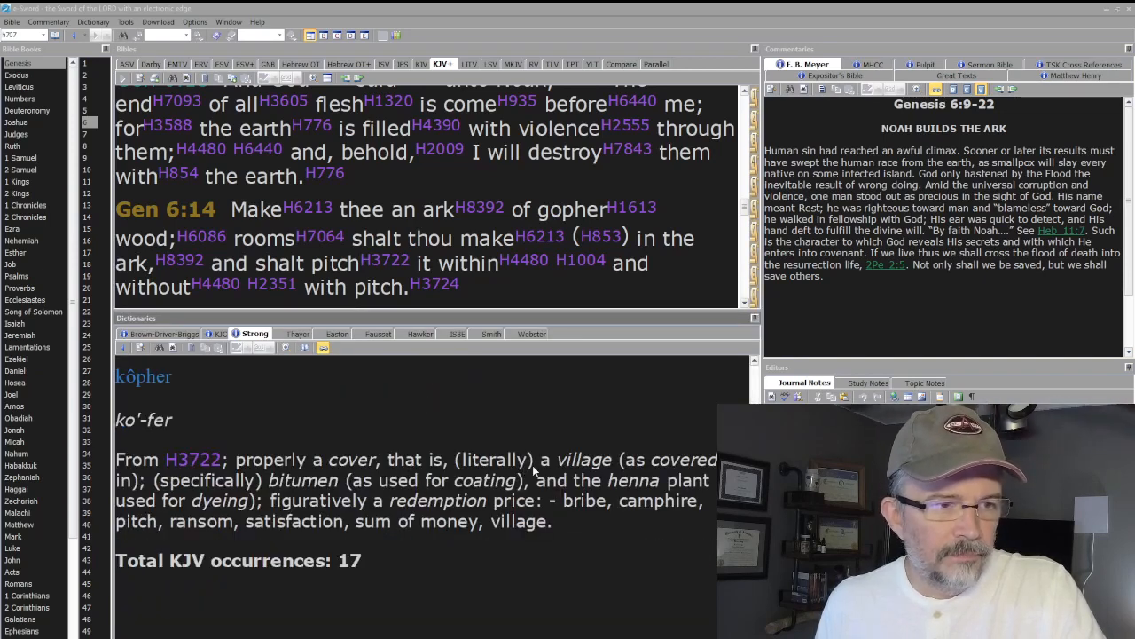
pyautogui.doubleClick(302, 480)
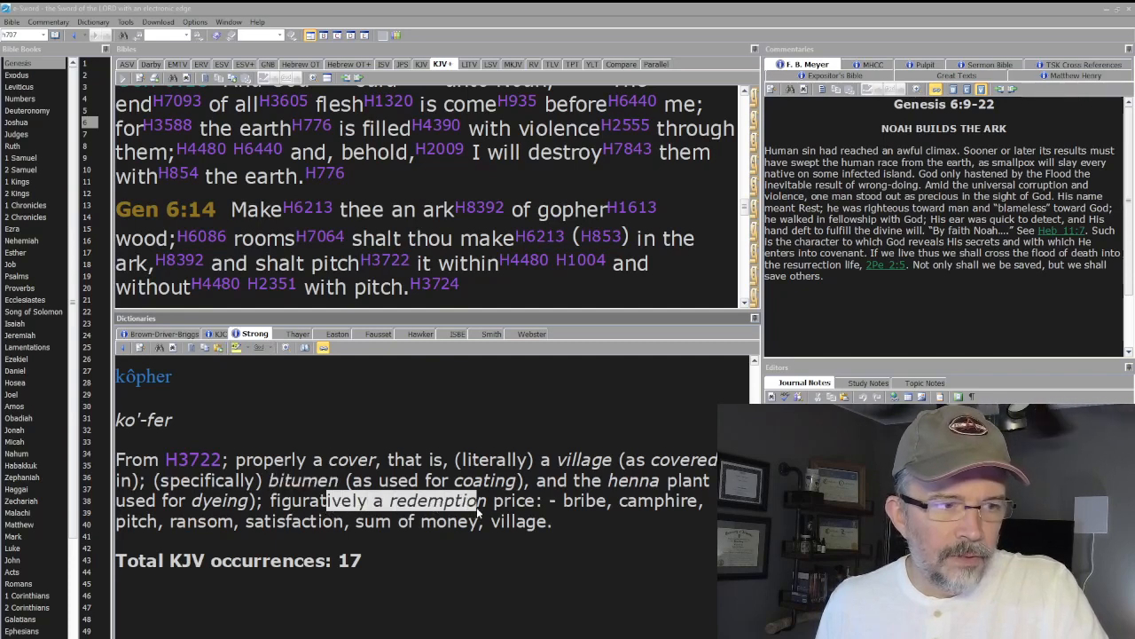
pyautogui.moveTo(565, 515)
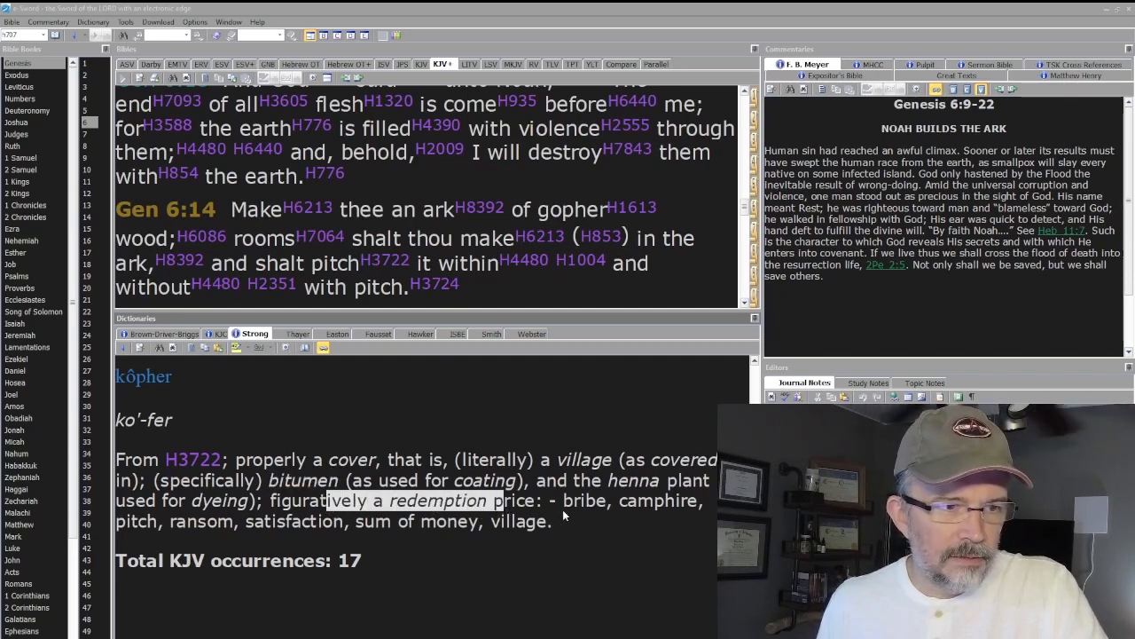
# Clear and re-select phrases in the H3724 definition, pitch with 17 KJV occurrences.
pyautogui.doubleClick(202, 521)
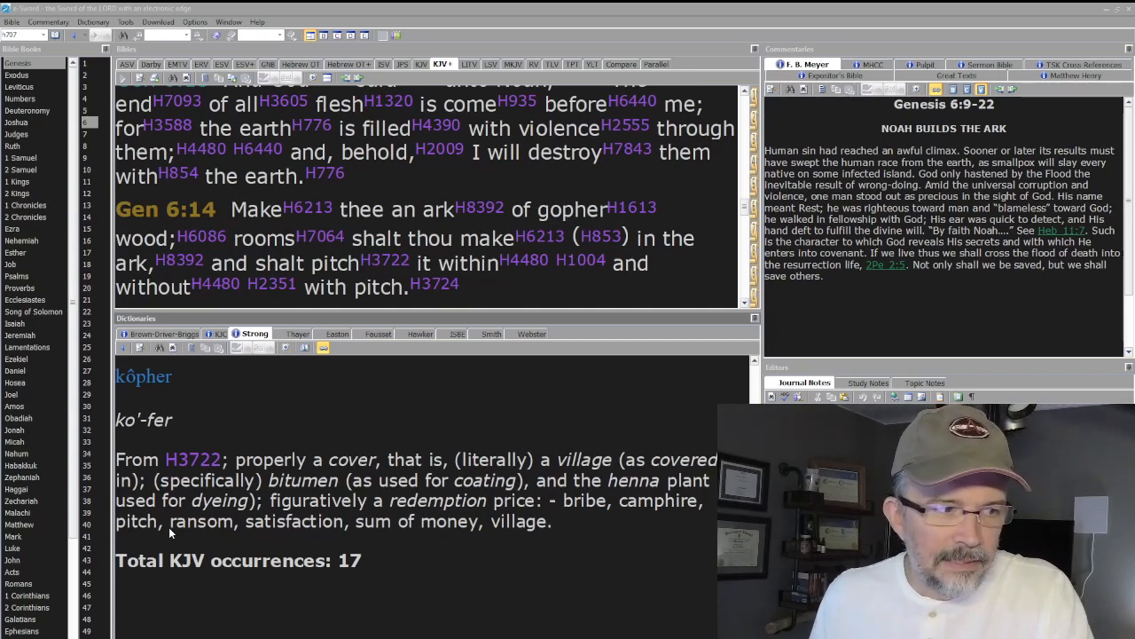
pyautogui.doubleClick(199, 521)
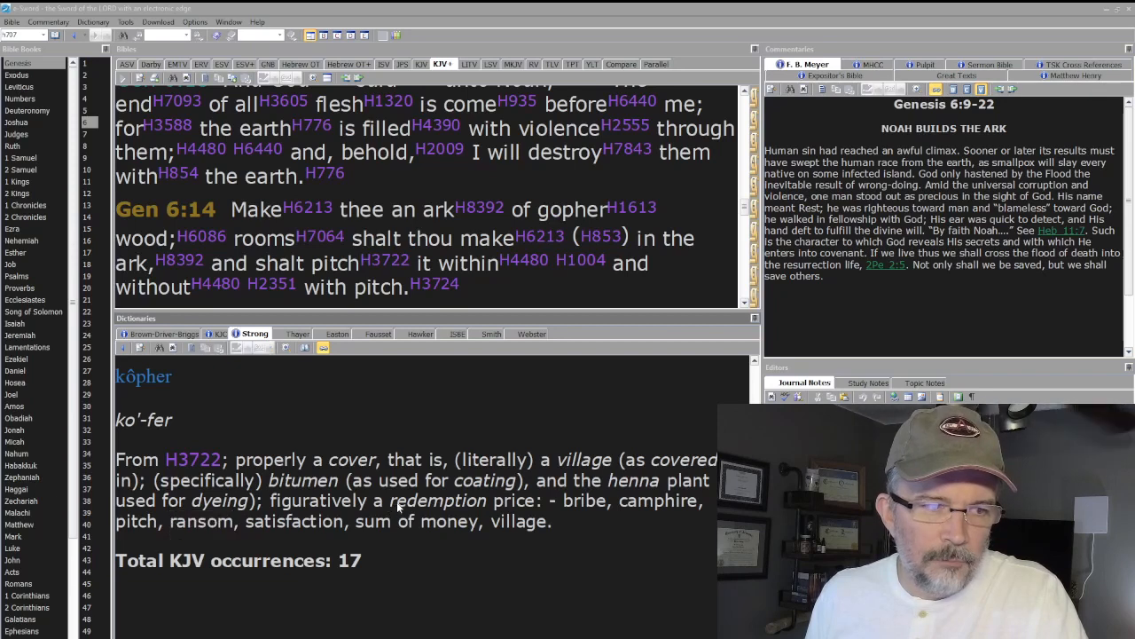
pyautogui.doubleClick(437, 501)
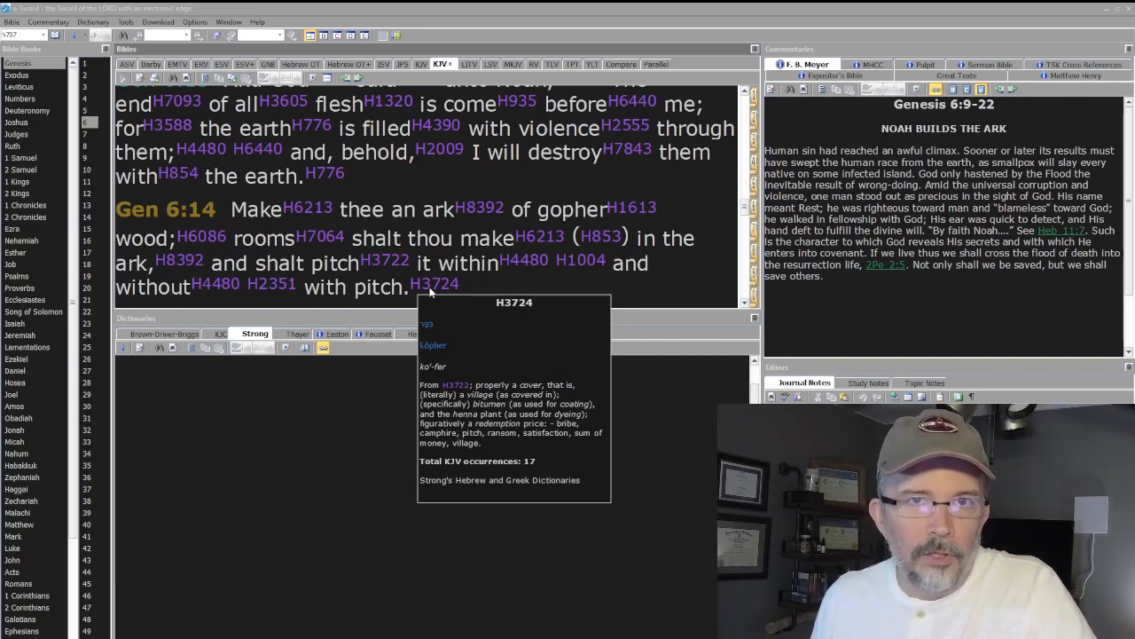
pyautogui.moveTo(348, 288)
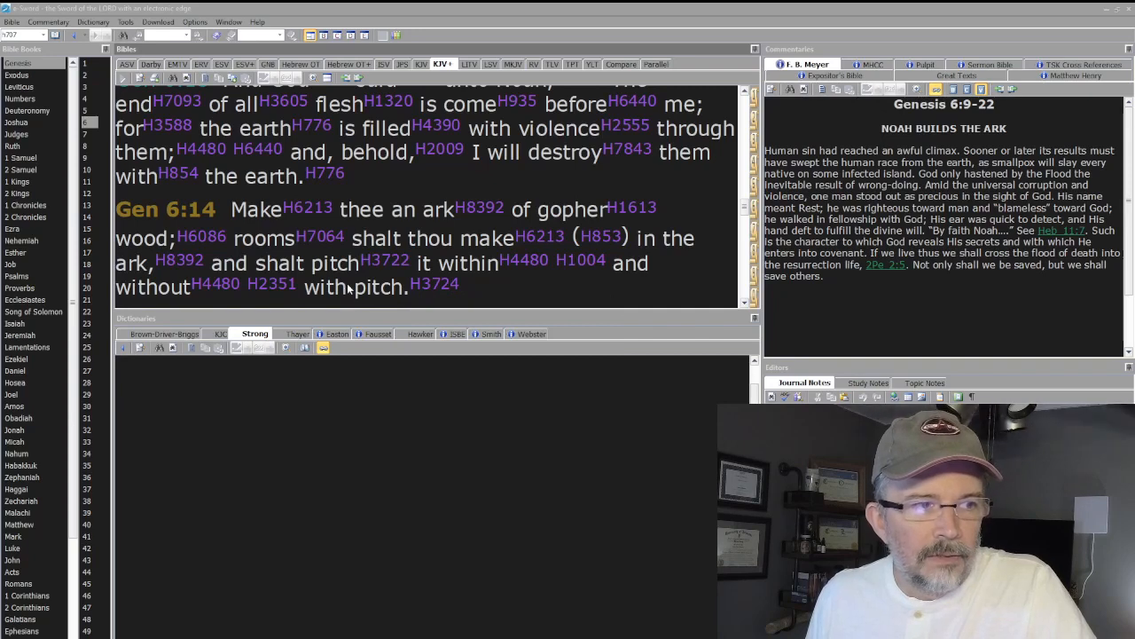
pyautogui.moveTo(362, 272)
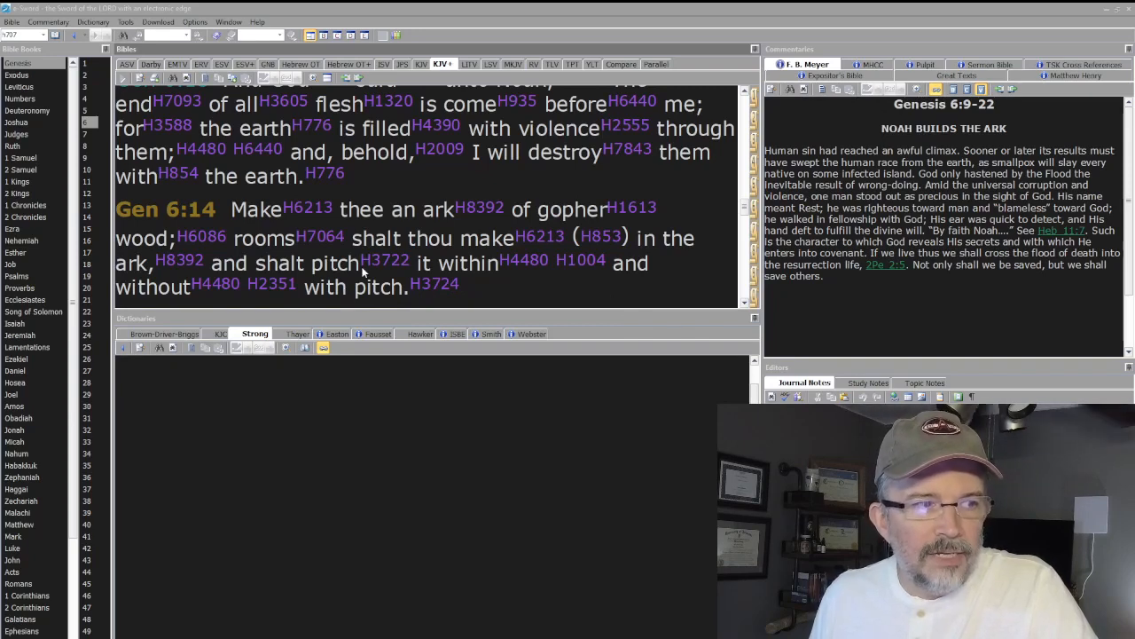
# Bring Genesis 6:15–16, the ark's length, breadth and height, into view in the KJV+.
pyautogui.scroll(-3)
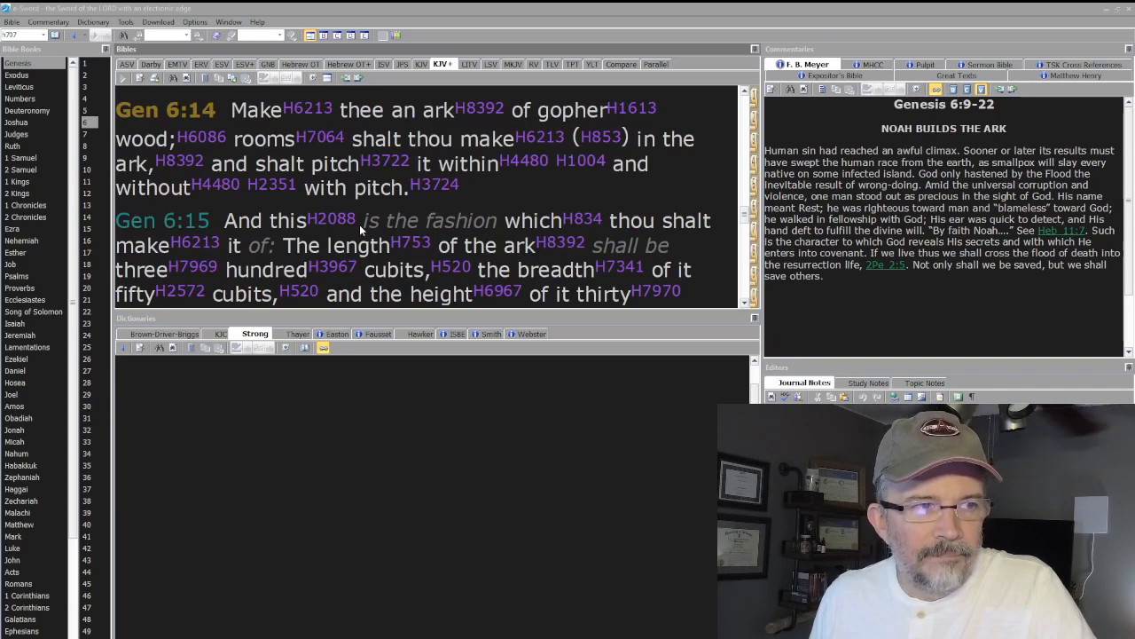
pyautogui.scroll(-3)
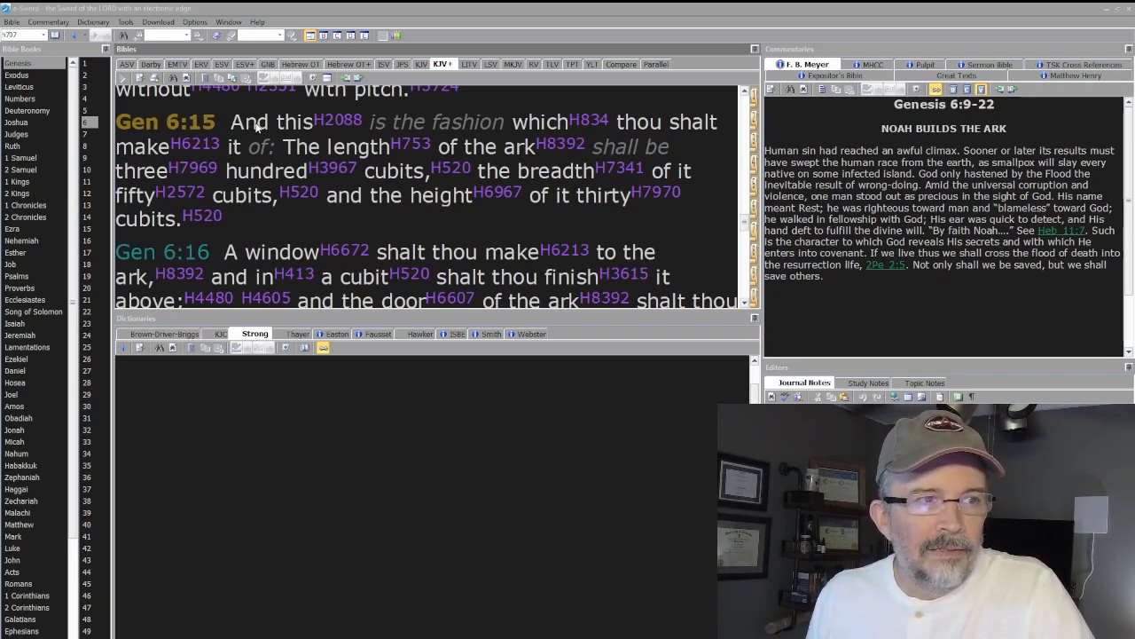
pyautogui.moveTo(488, 142)
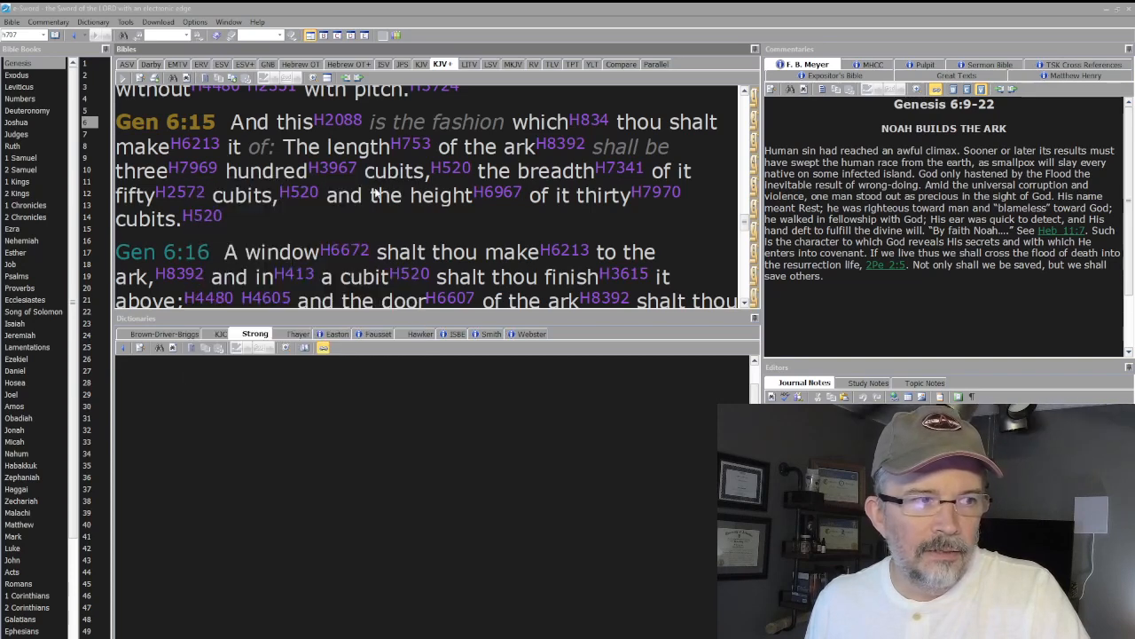
pyautogui.moveTo(586, 204)
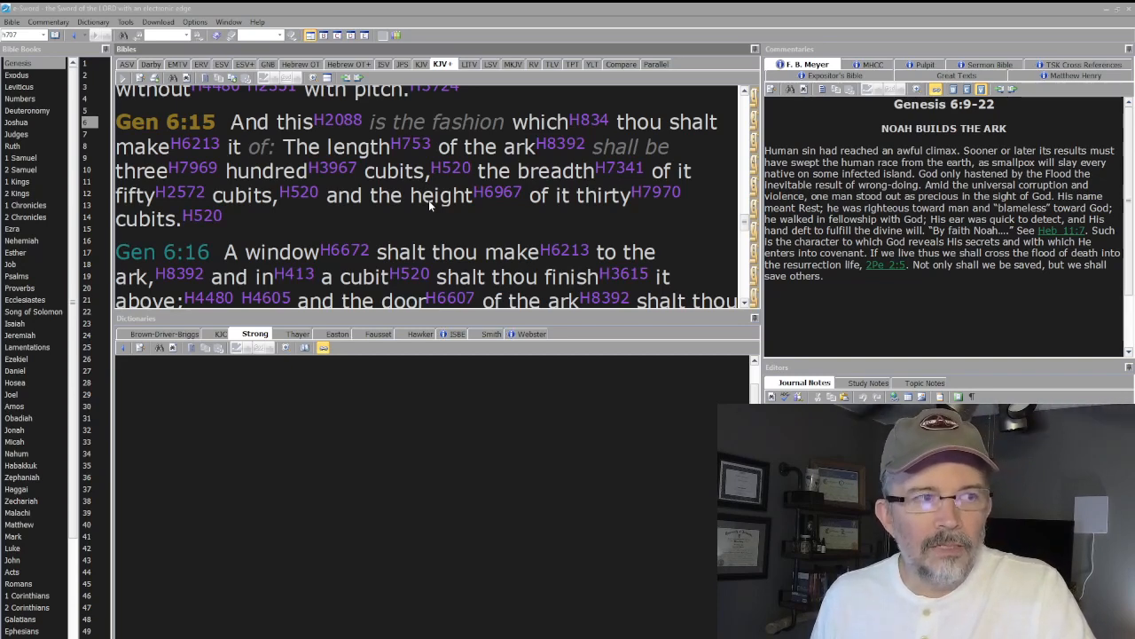
# Read Genesis 6:16–17 in the KJV+ and show Strong's H2572, chamishshiym, fifty.
pyautogui.scroll(-3)
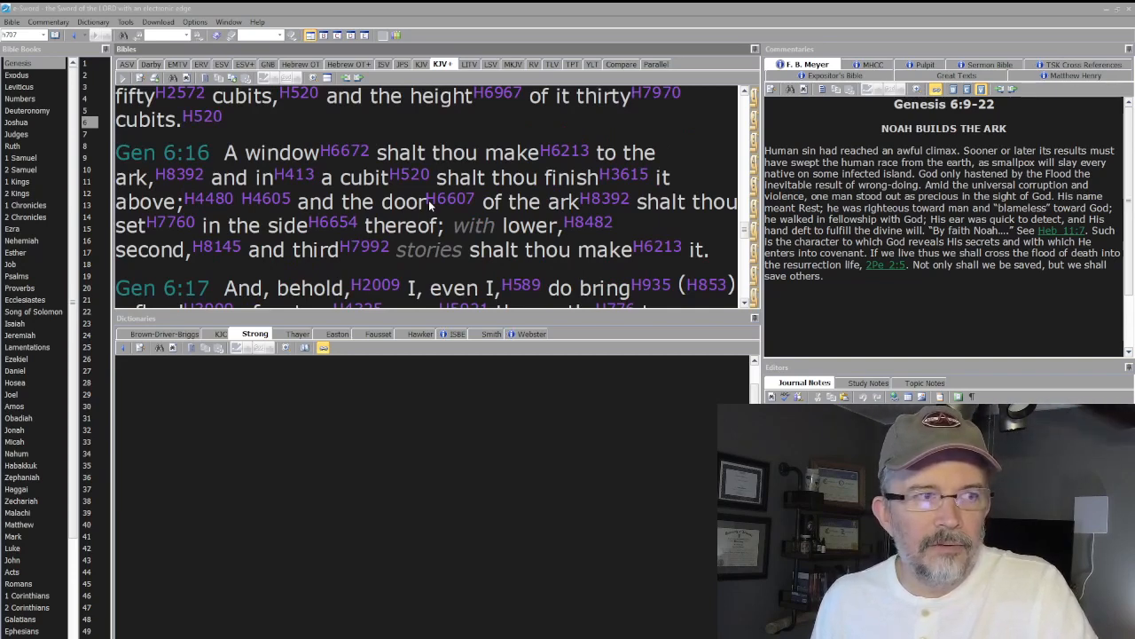
pyautogui.moveTo(380, 182)
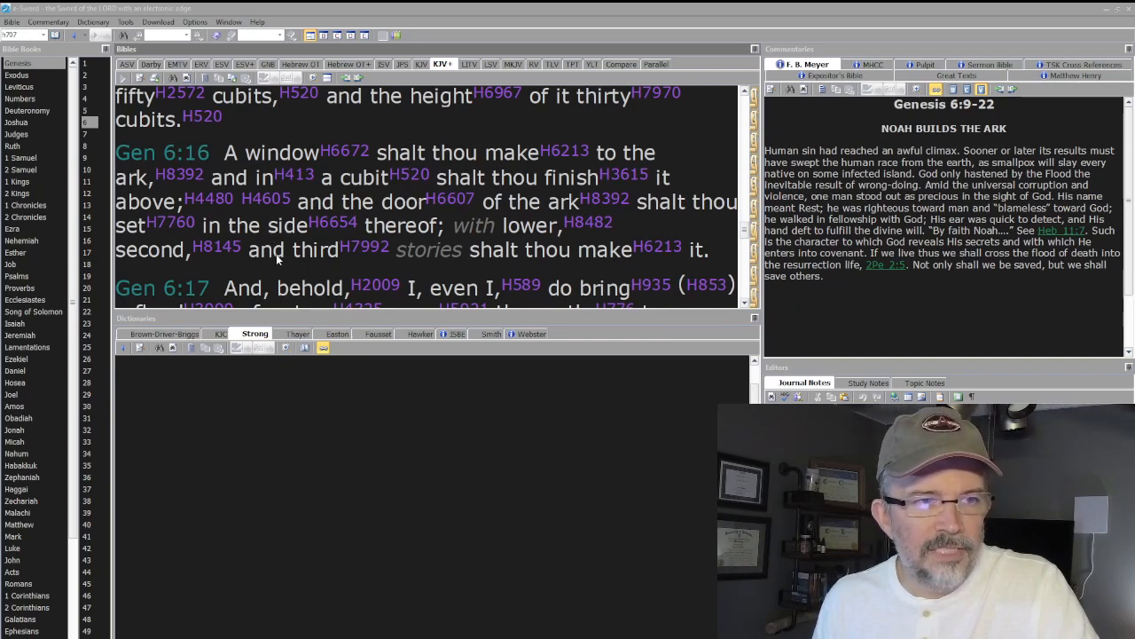
pyautogui.click(165, 151)
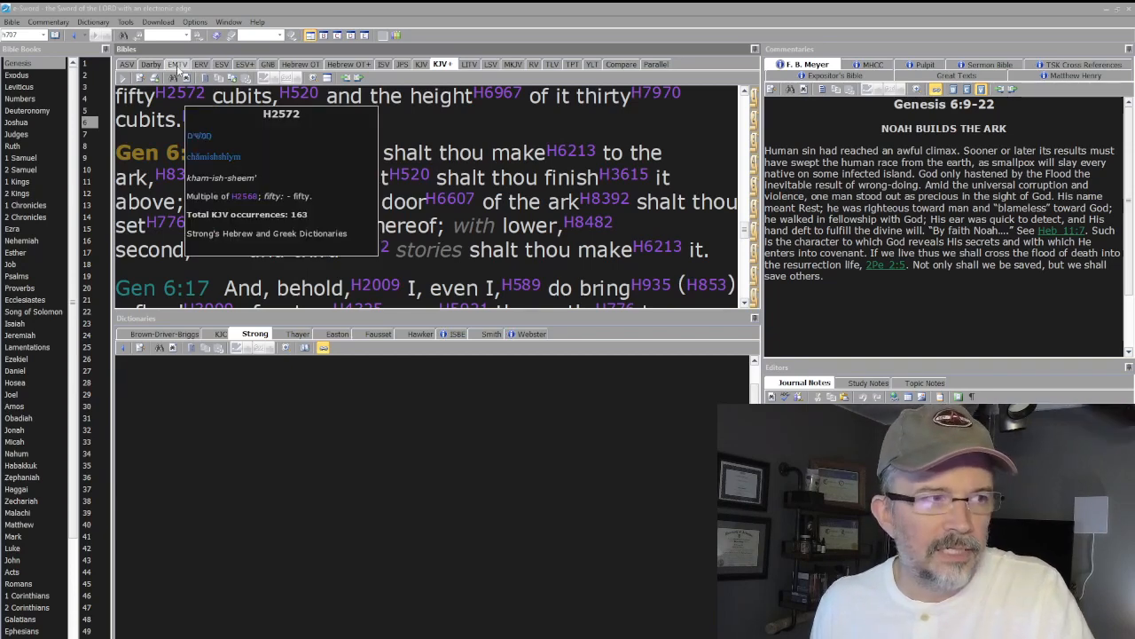
pyautogui.moveTo(177, 64)
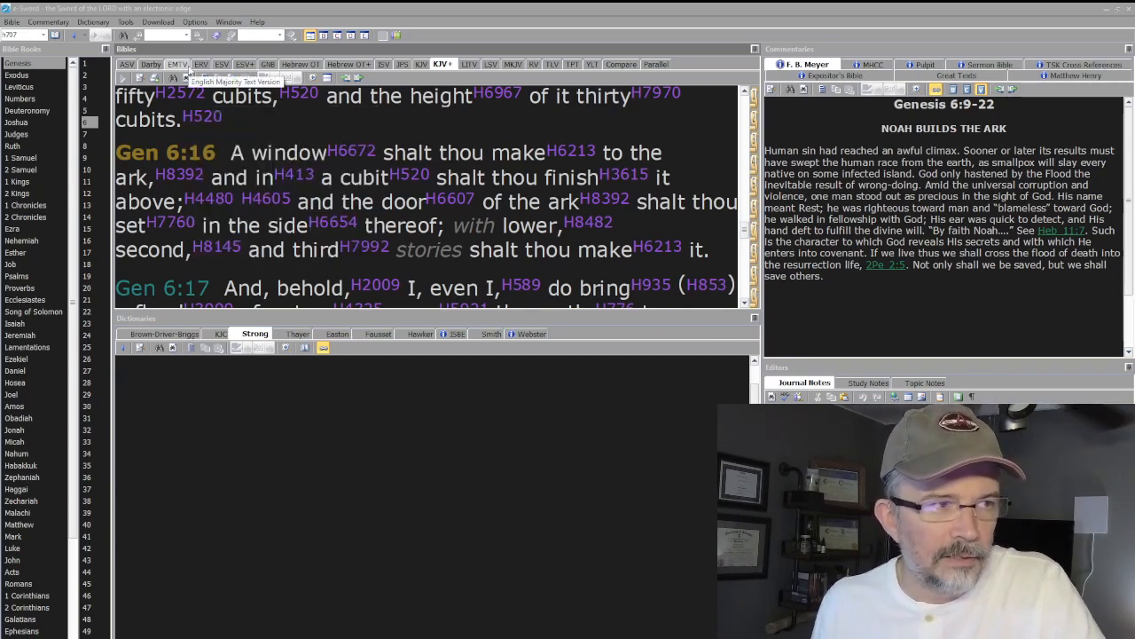
# Switch to the ESV at Genesis 6:15–17, with the ark's roof, door and three decks.
pyautogui.click(221, 64)
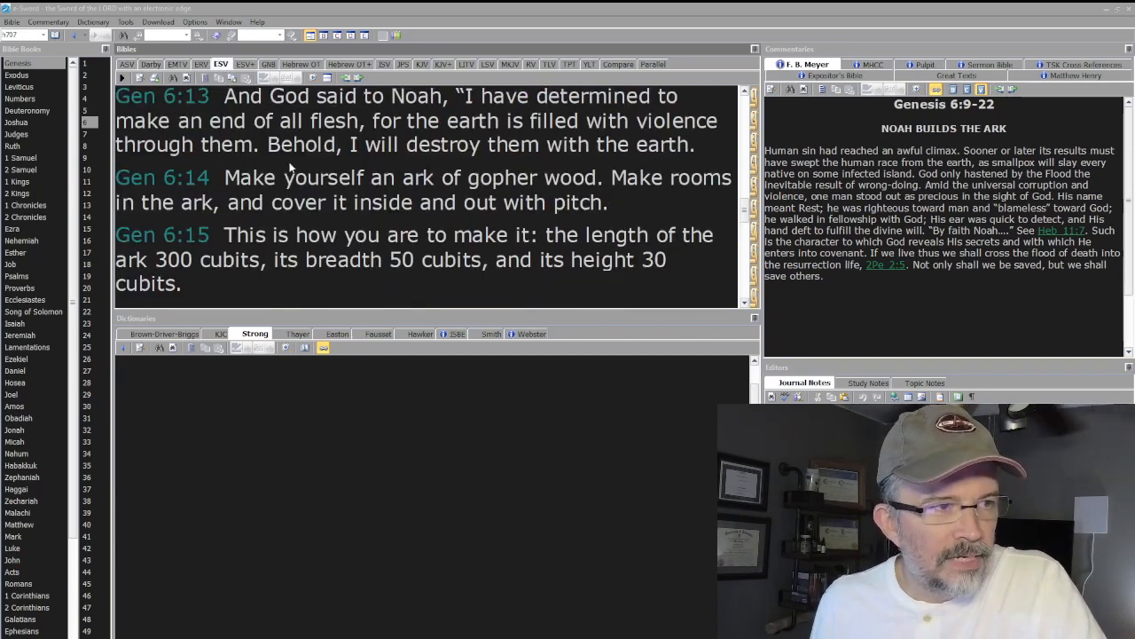
pyautogui.scroll(-3)
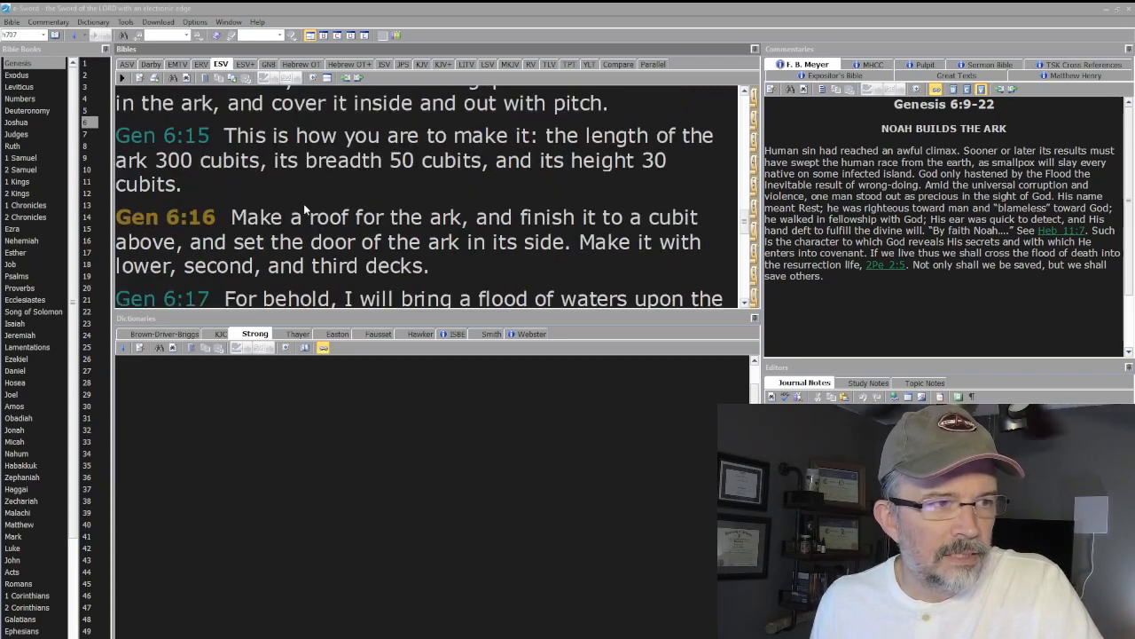
pyautogui.moveTo(310, 235)
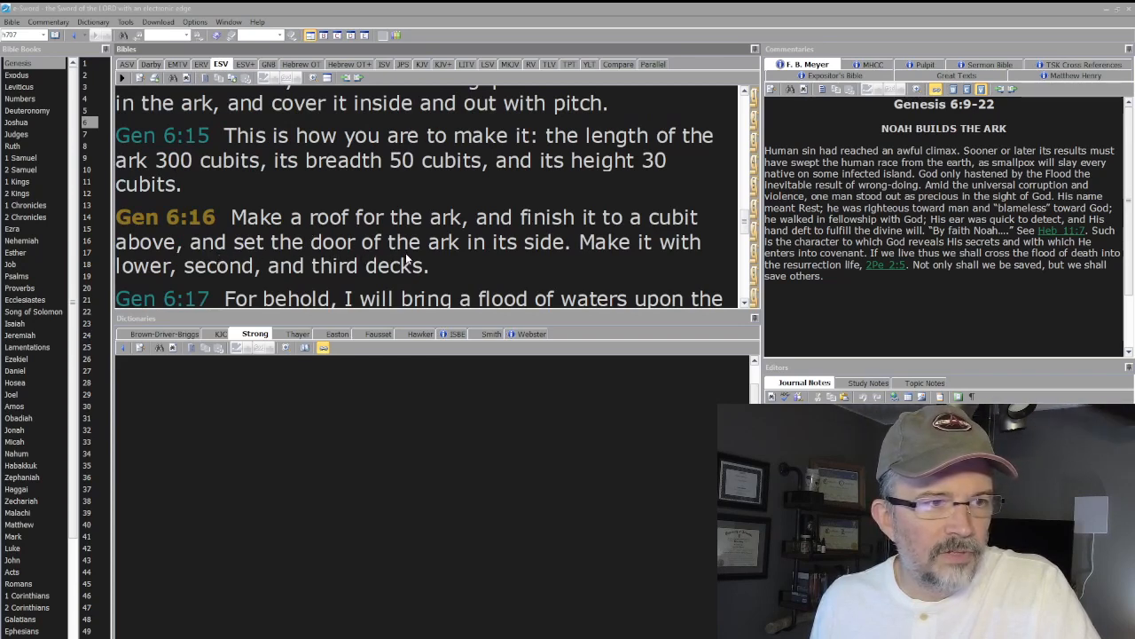
pyautogui.moveTo(209, 278)
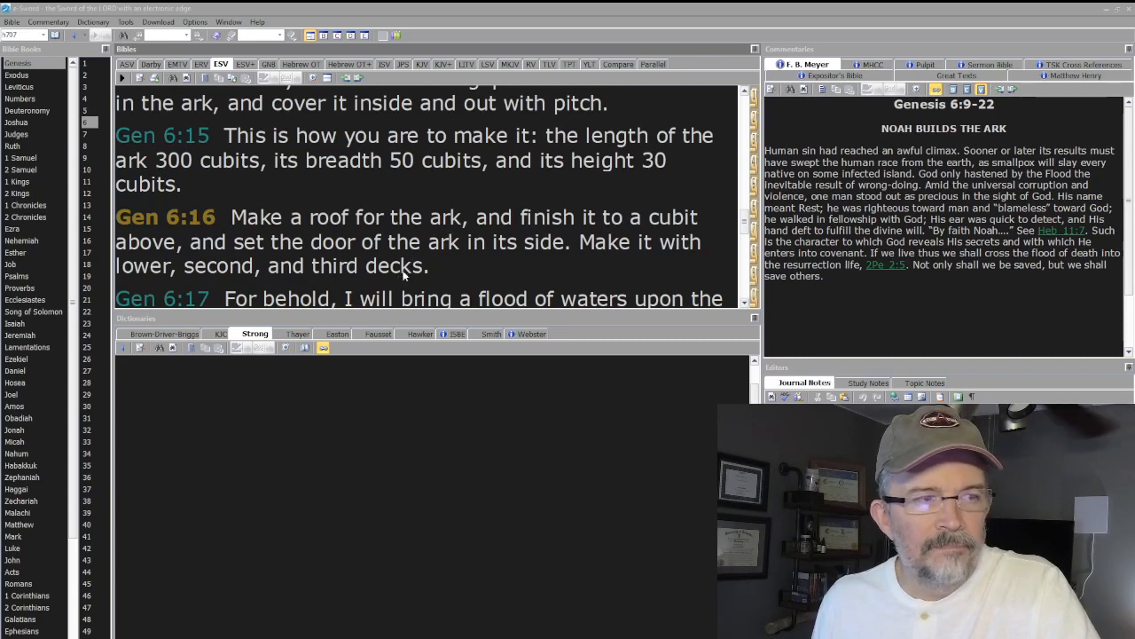
pyautogui.moveTo(218, 217)
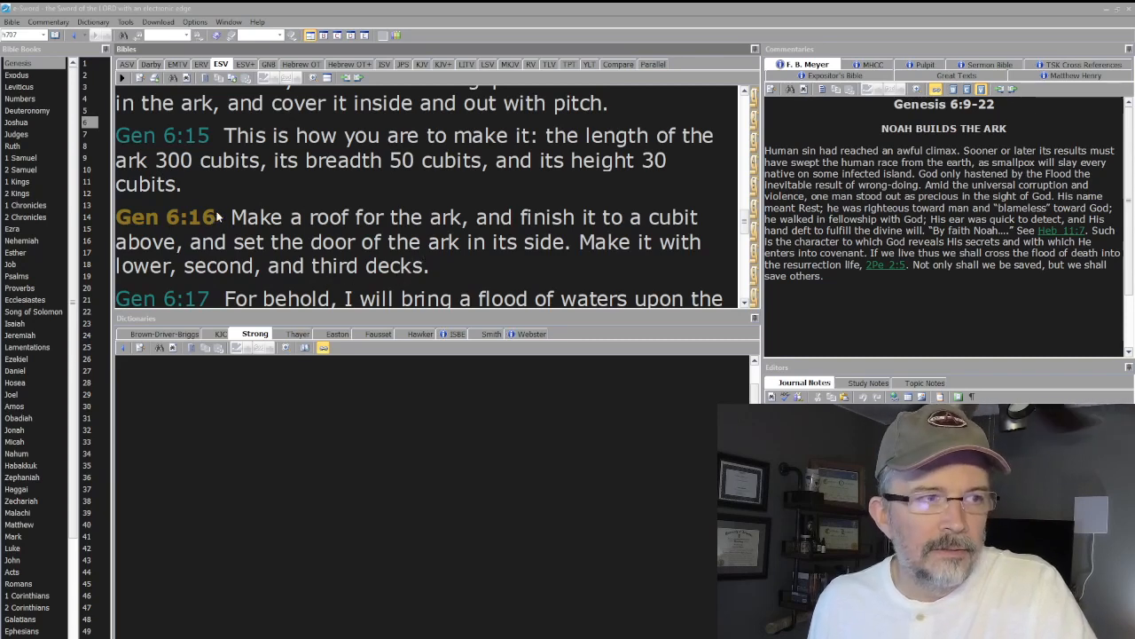
# Switch to the ERV at Genesis 6:16 and highlight the words about making a window.
pyautogui.click(200, 64)
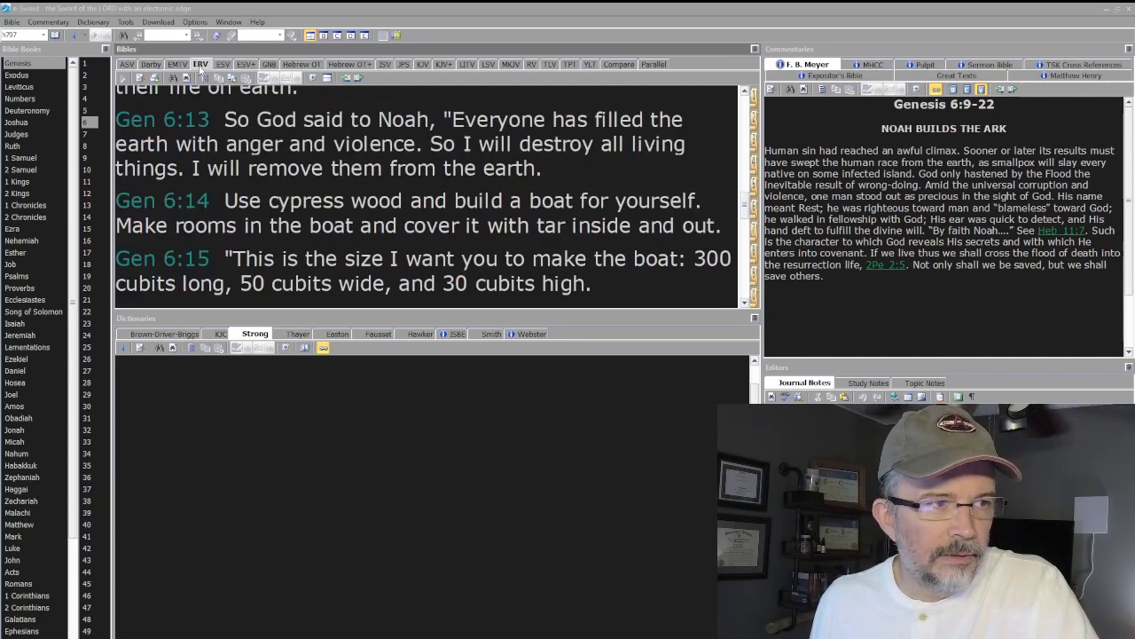
pyautogui.scroll(-3)
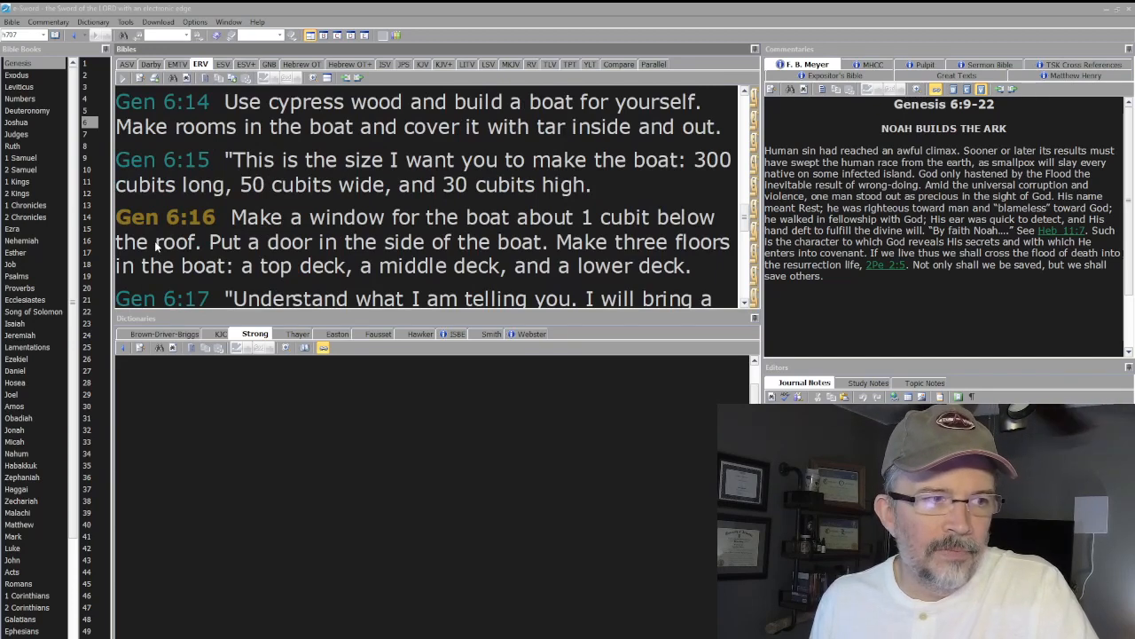
pyautogui.moveTo(490, 266)
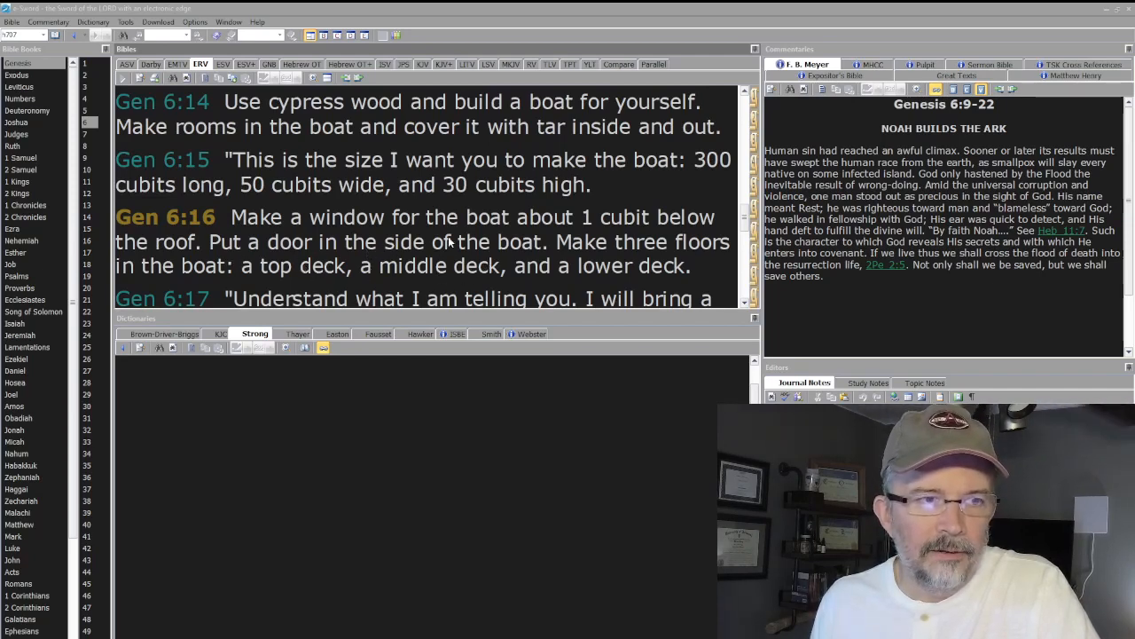
pyautogui.moveTo(239, 217); pyautogui.dragTo(363, 217)
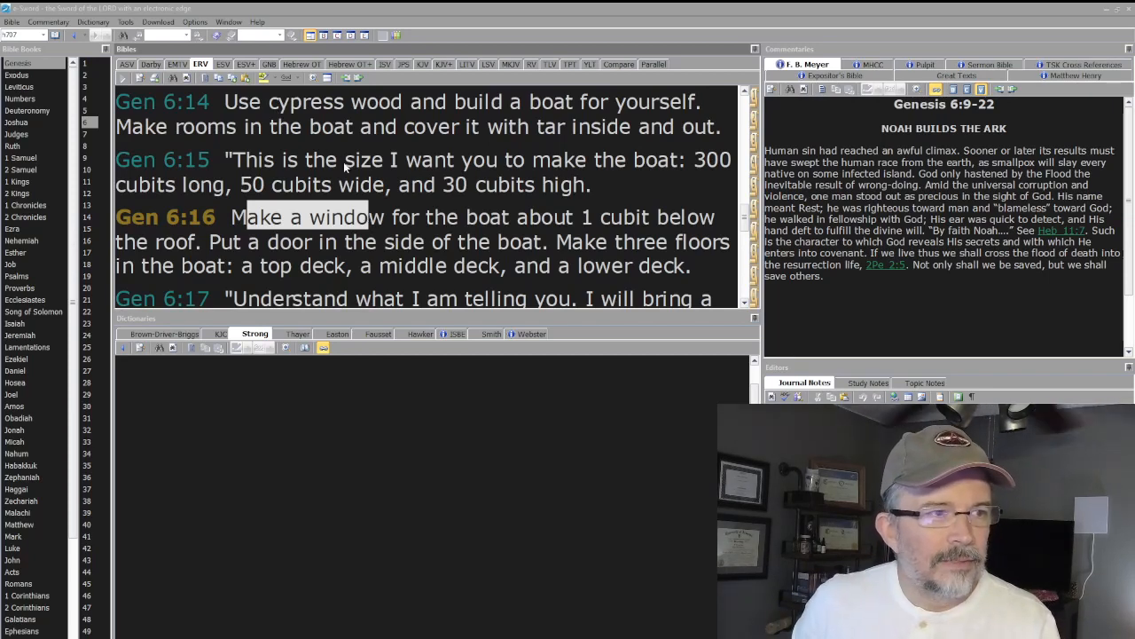
# Bring Genesis 6:17, the warning of the great flood, into view in the ERV.
pyautogui.scroll(-3)
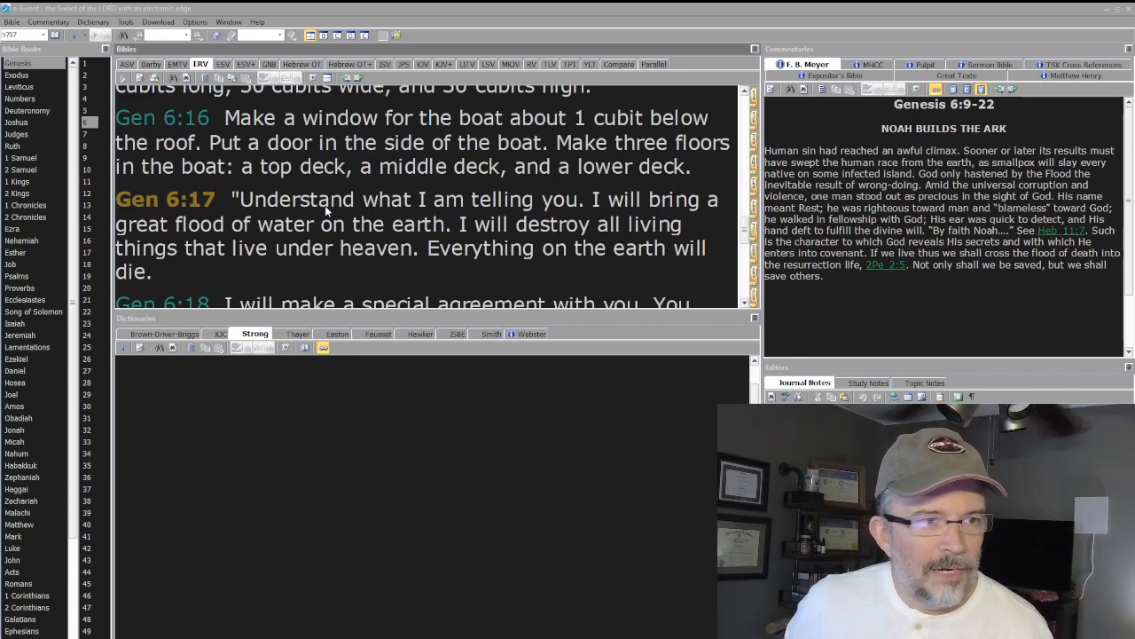
pyautogui.moveTo(319, 237)
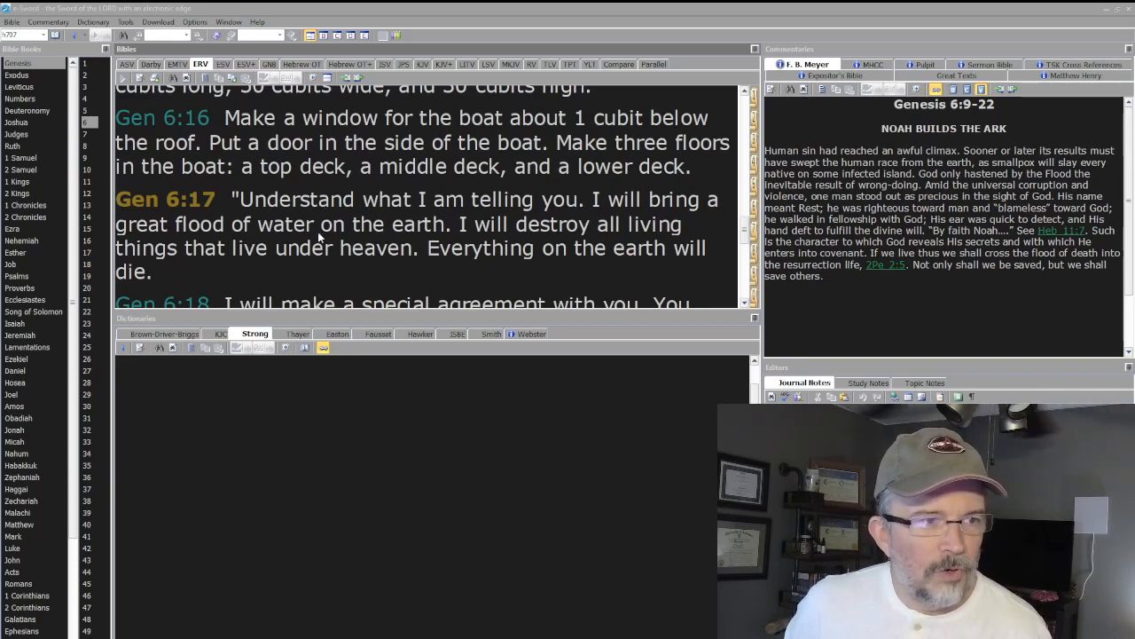
pyautogui.moveTo(309, 265)
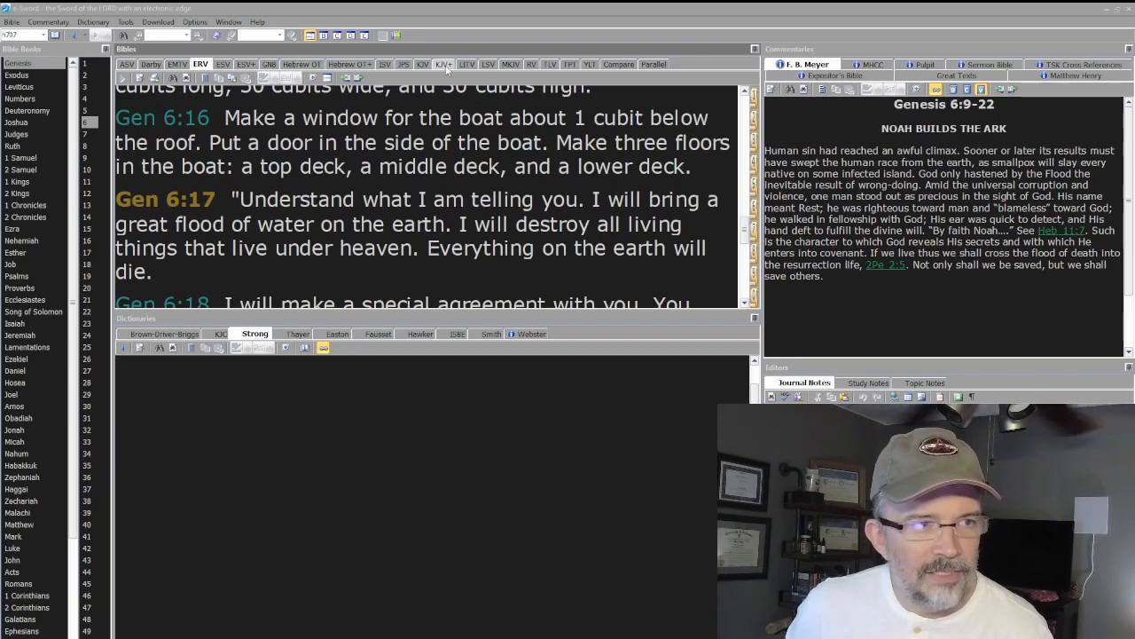
# Switch to the KJV+ with Strong's numbers and bring Genesis 6:17–18 into view.
pyautogui.click(443, 64)
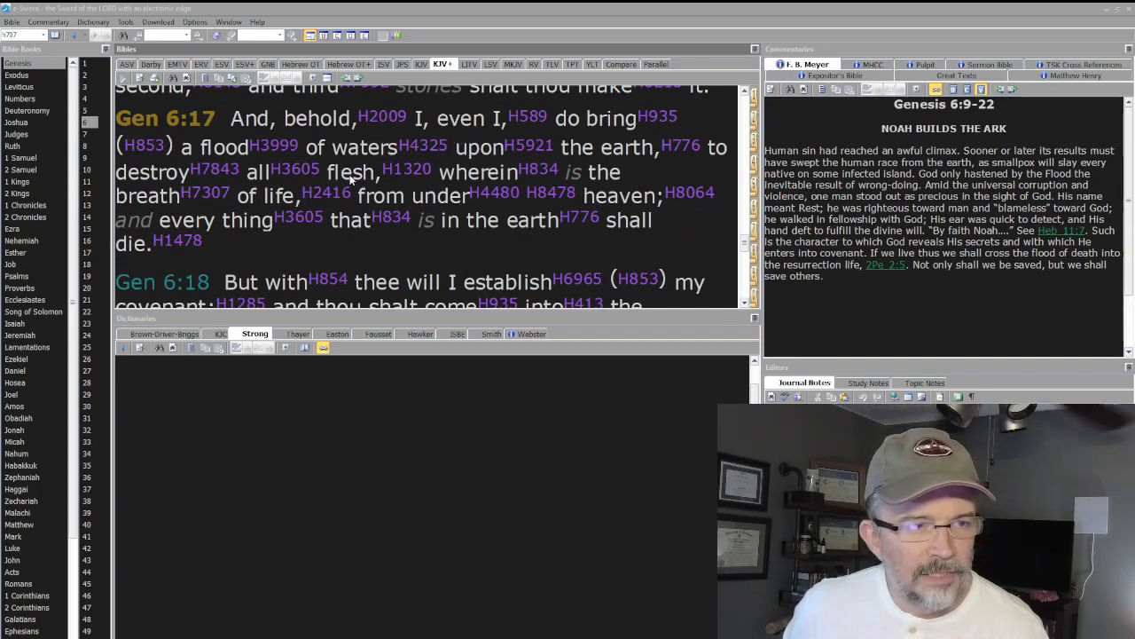
pyautogui.moveTo(373, 201)
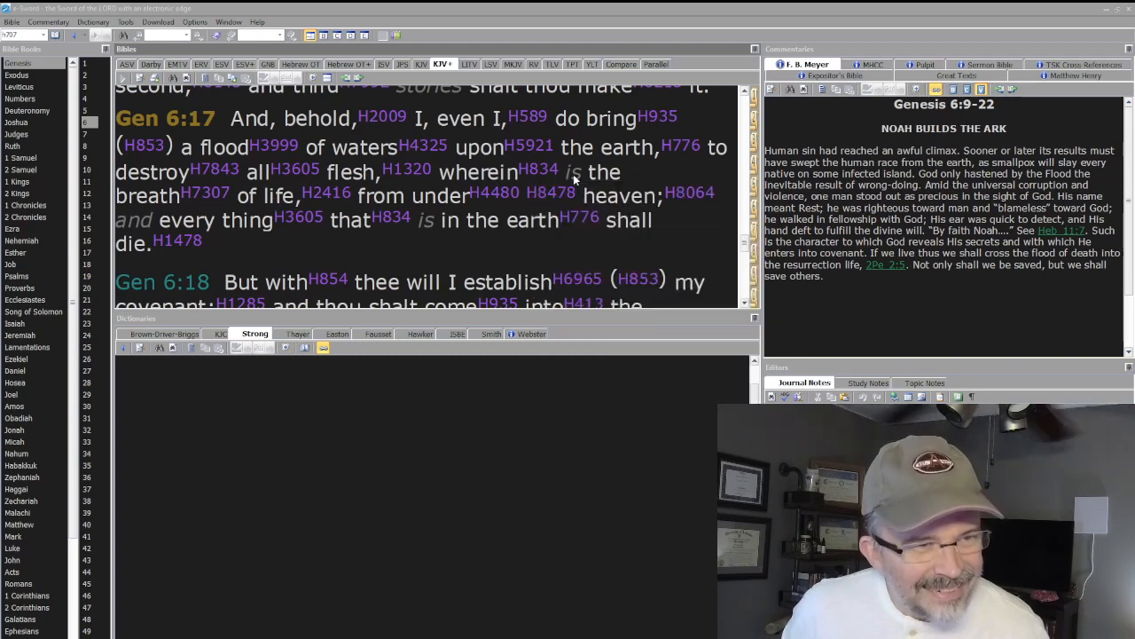
pyautogui.moveTo(387, 202)
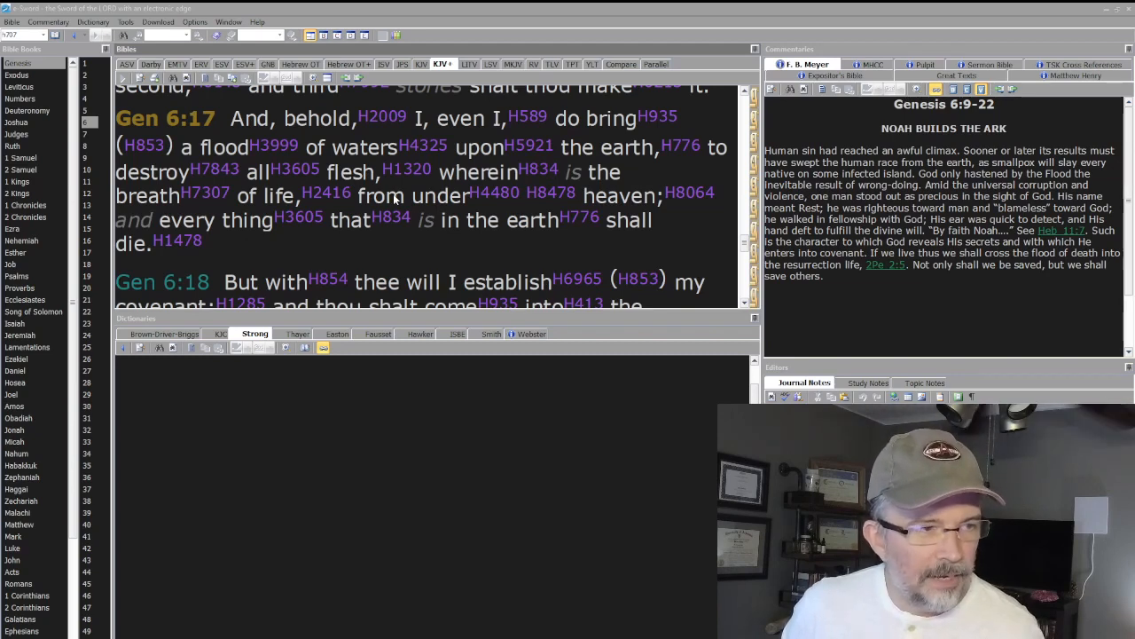
pyautogui.scroll(-3)
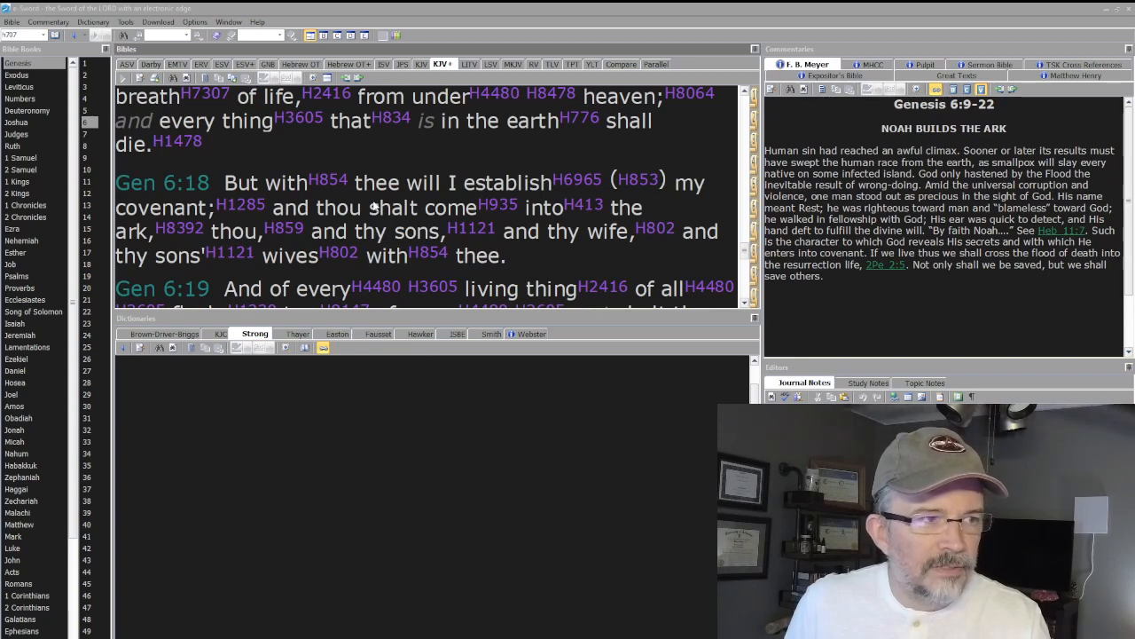
# Scroll the KJV+ down past Genesis 6:19 to verses 20–21 on the creatures and food.
pyautogui.scroll(-3)
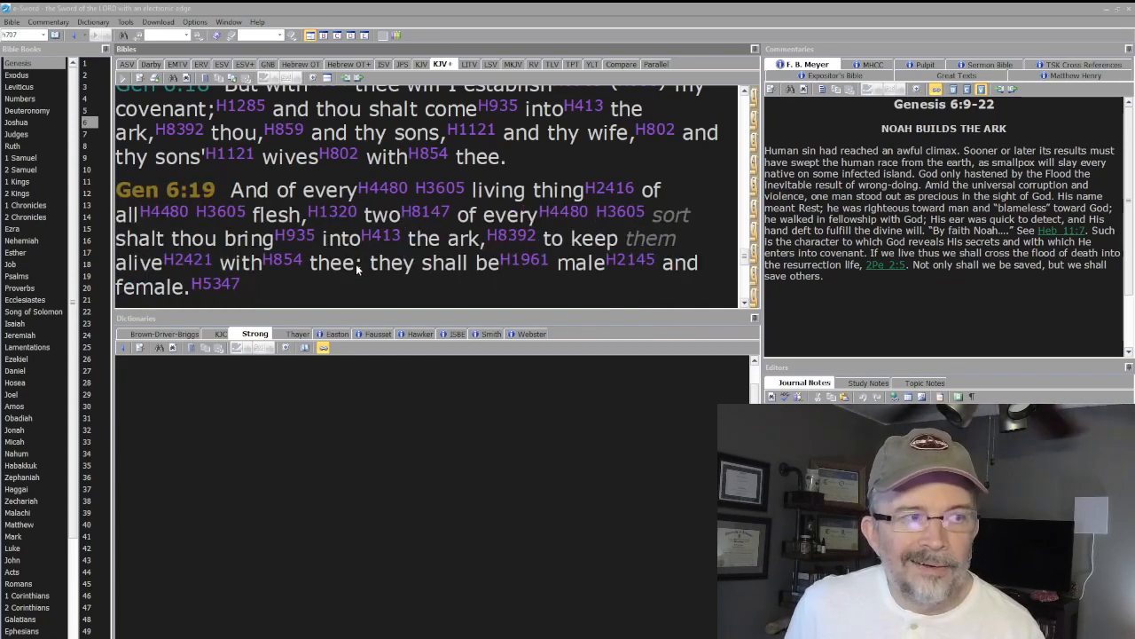
pyautogui.scroll(-3)
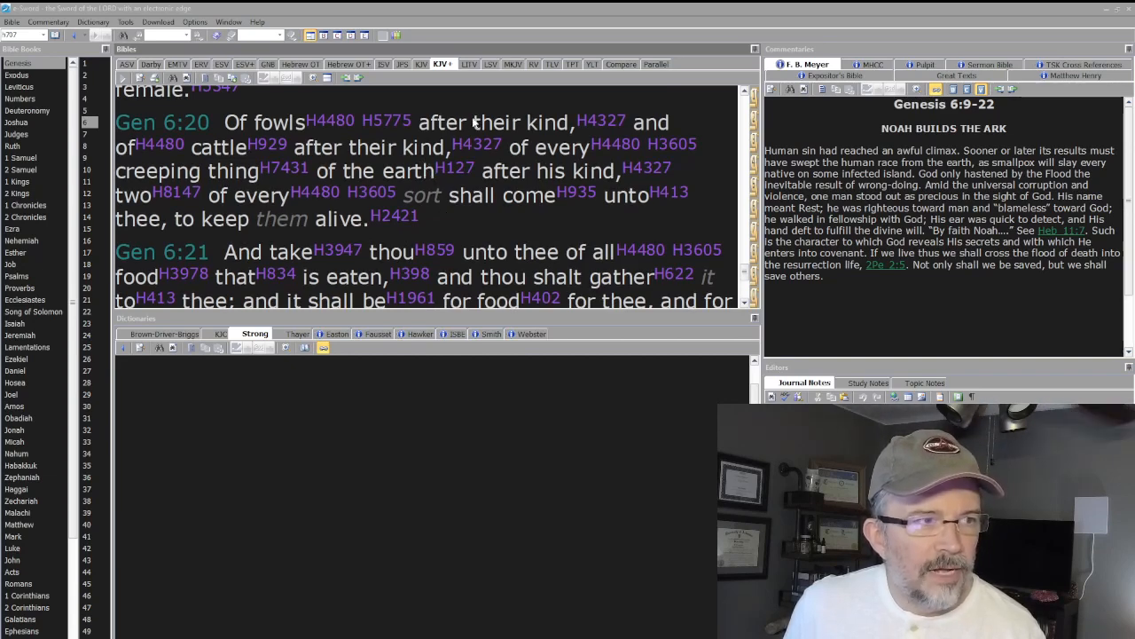
pyautogui.moveTo(410, 152)
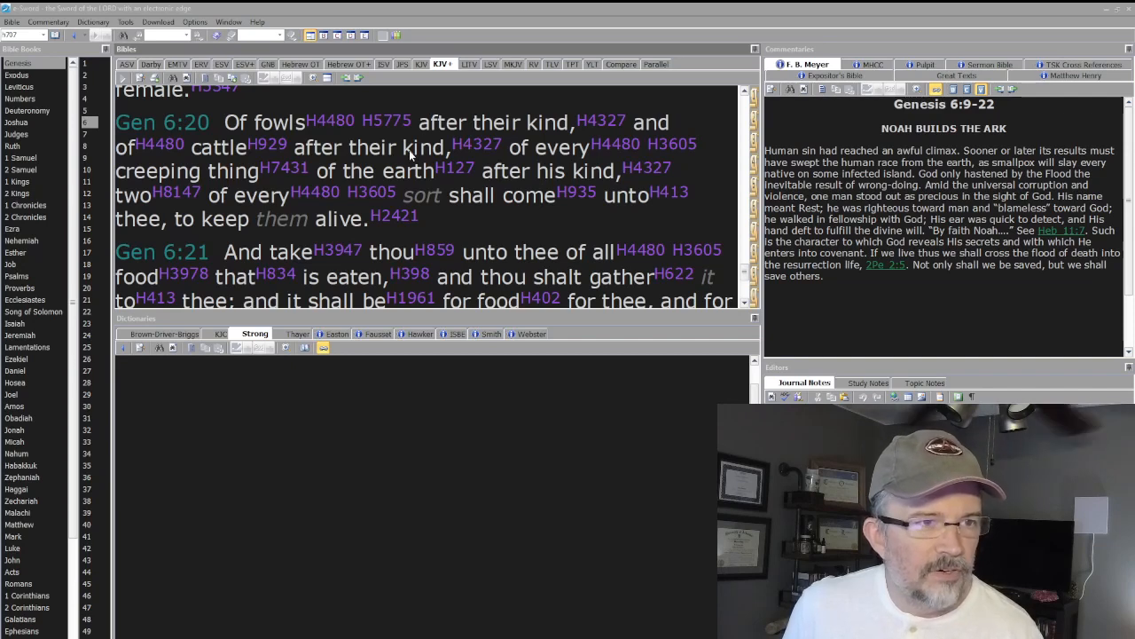
pyautogui.moveTo(385, 178)
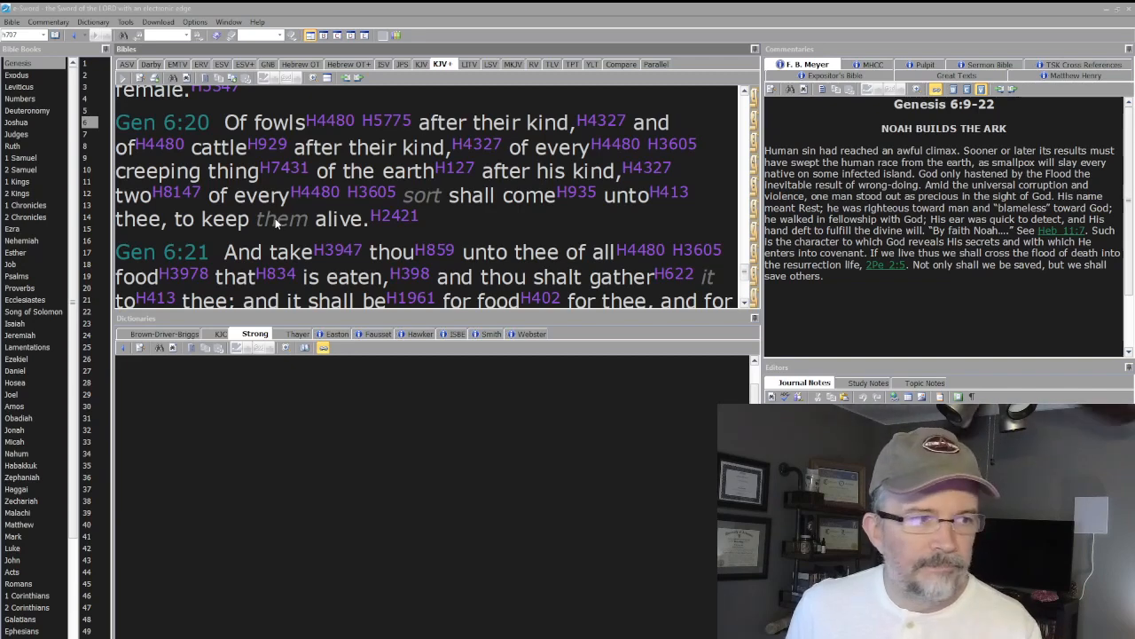
# Scroll the KJV+ further down to Genesis 6:22, where Noah does all God commanded.
pyautogui.scroll(-3)
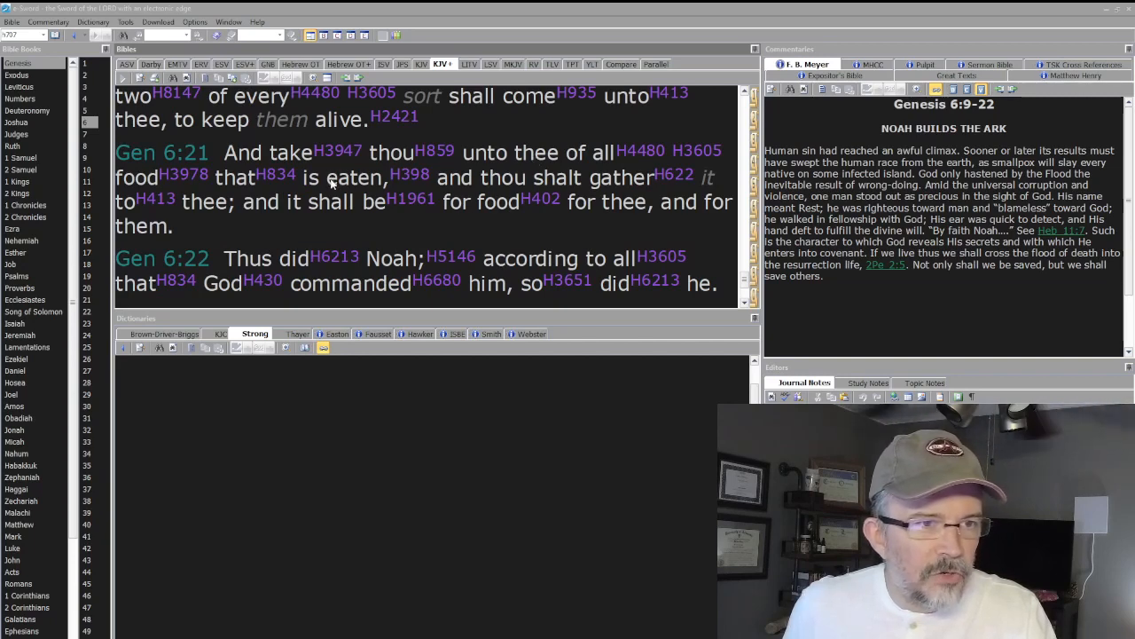
pyautogui.moveTo(251, 211)
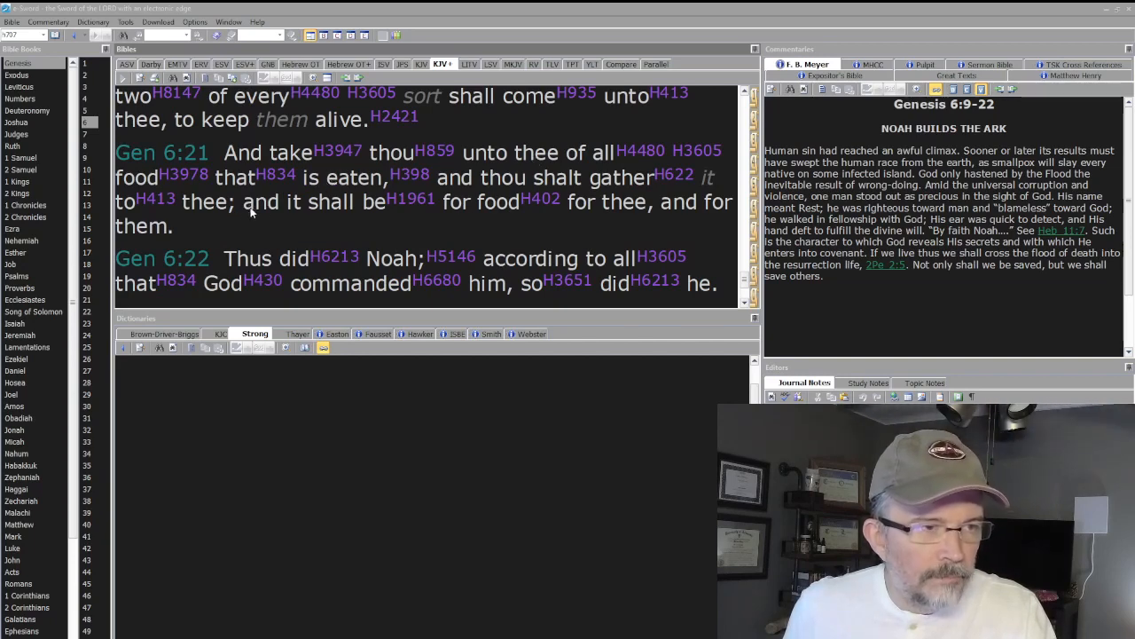
pyautogui.moveTo(335, 214)
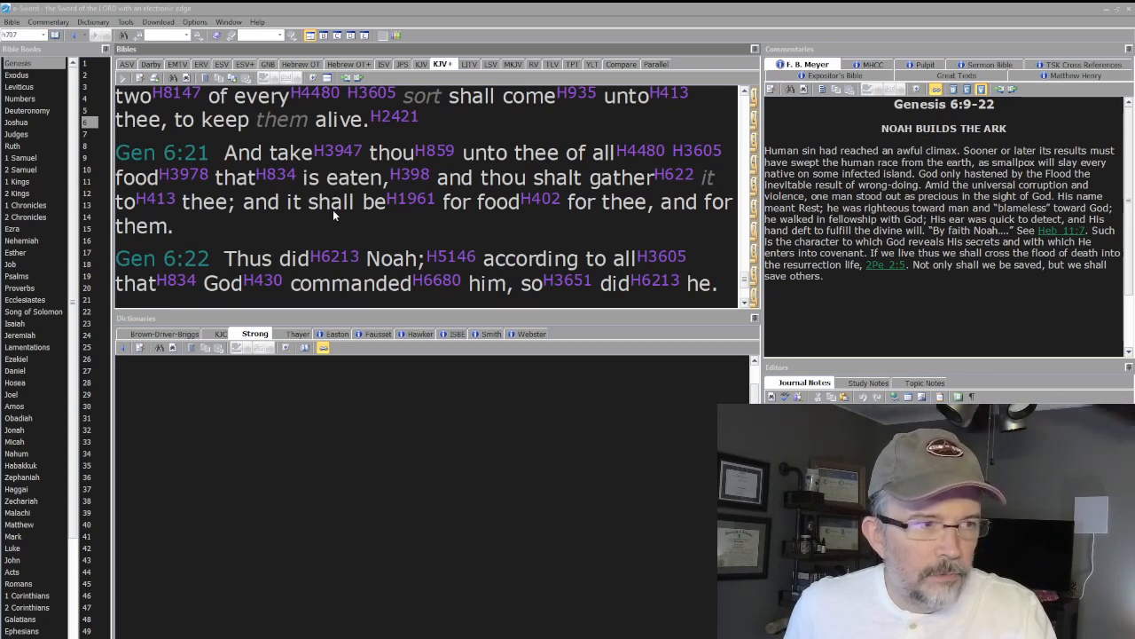
pyautogui.scroll(-3)
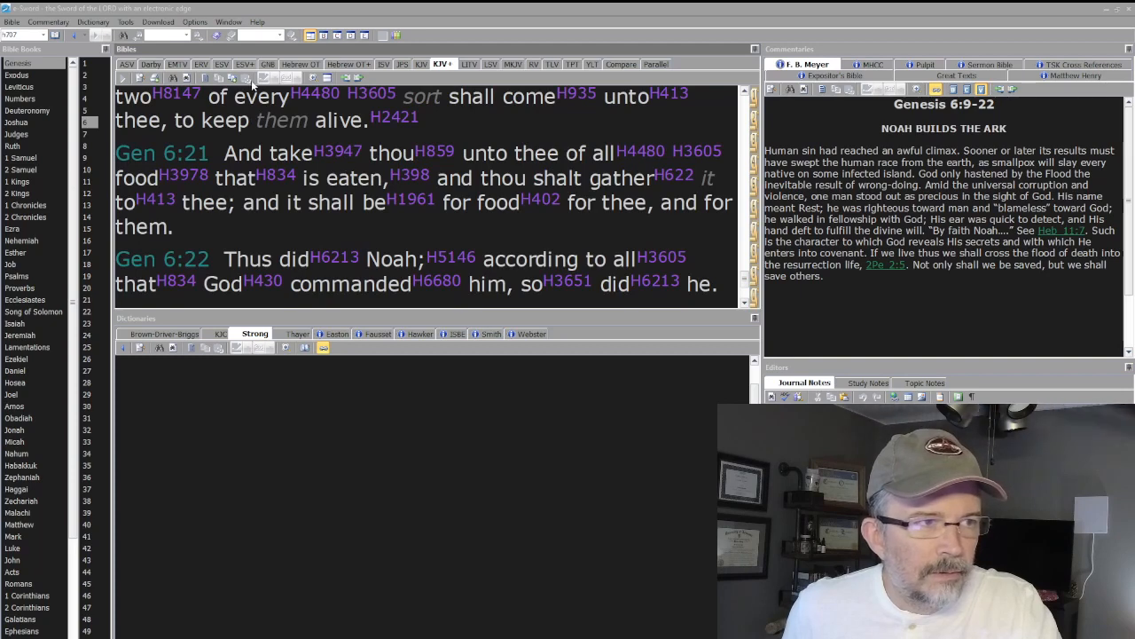
# Switch back to the ERV and scroll through Genesis 6:15–19, the agreement and two of every animal.
pyautogui.click(200, 64)
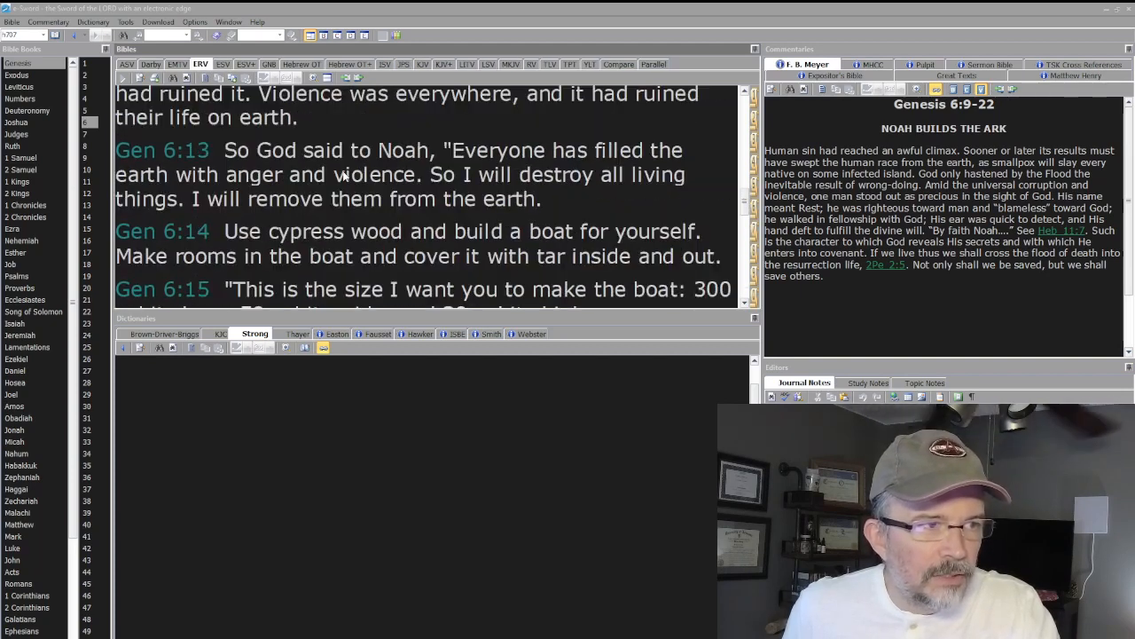
pyautogui.scroll(-3)
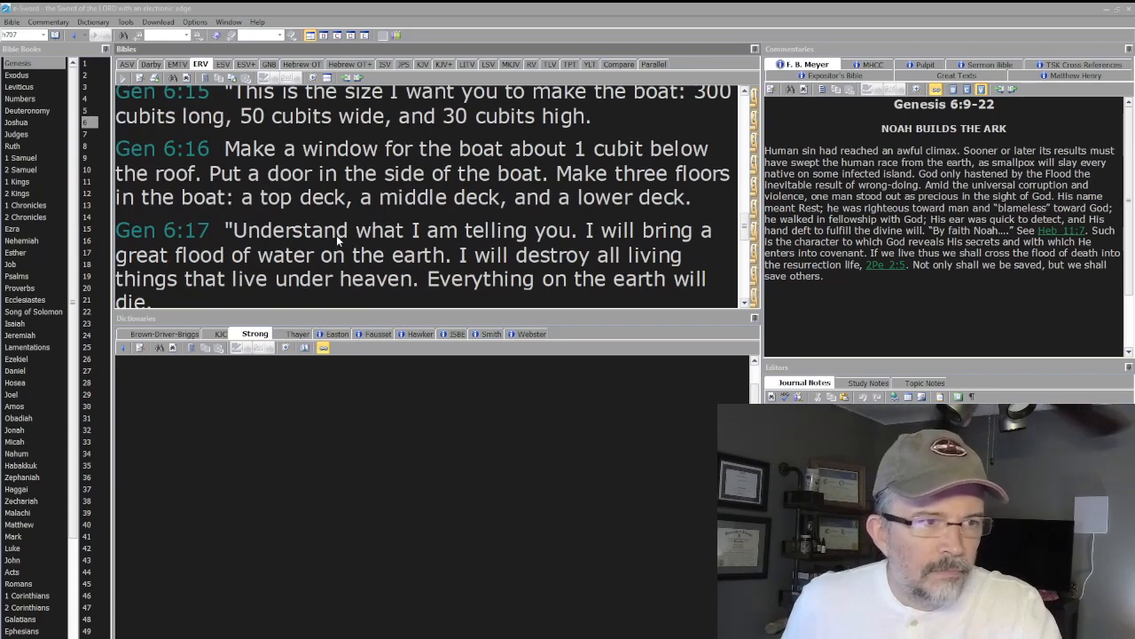
pyautogui.moveTo(263, 255)
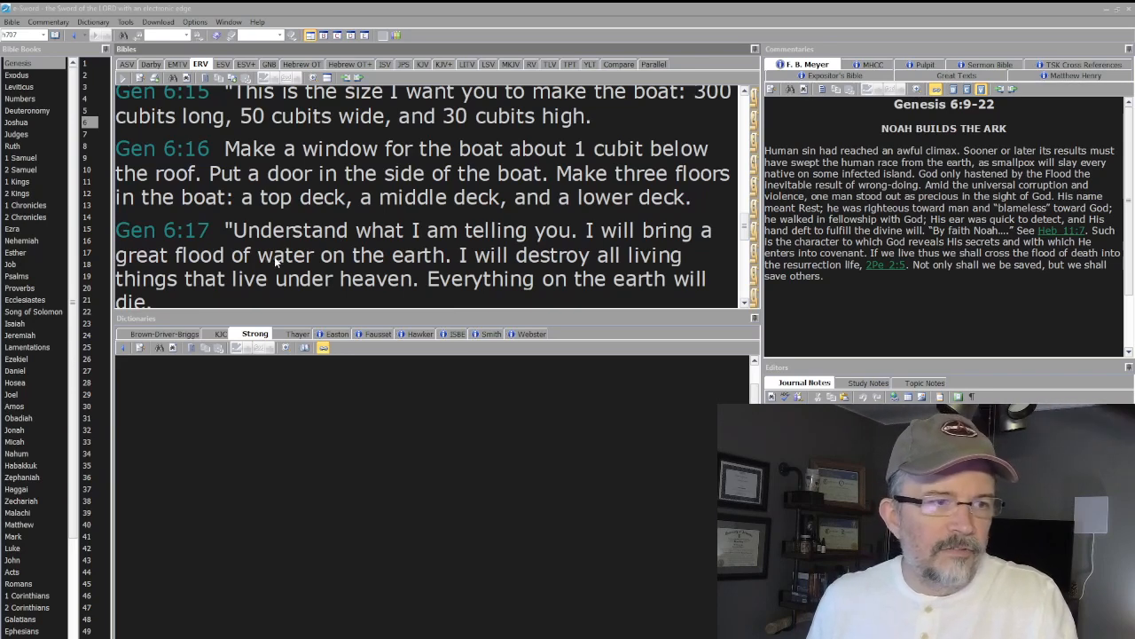
pyautogui.scroll(-3)
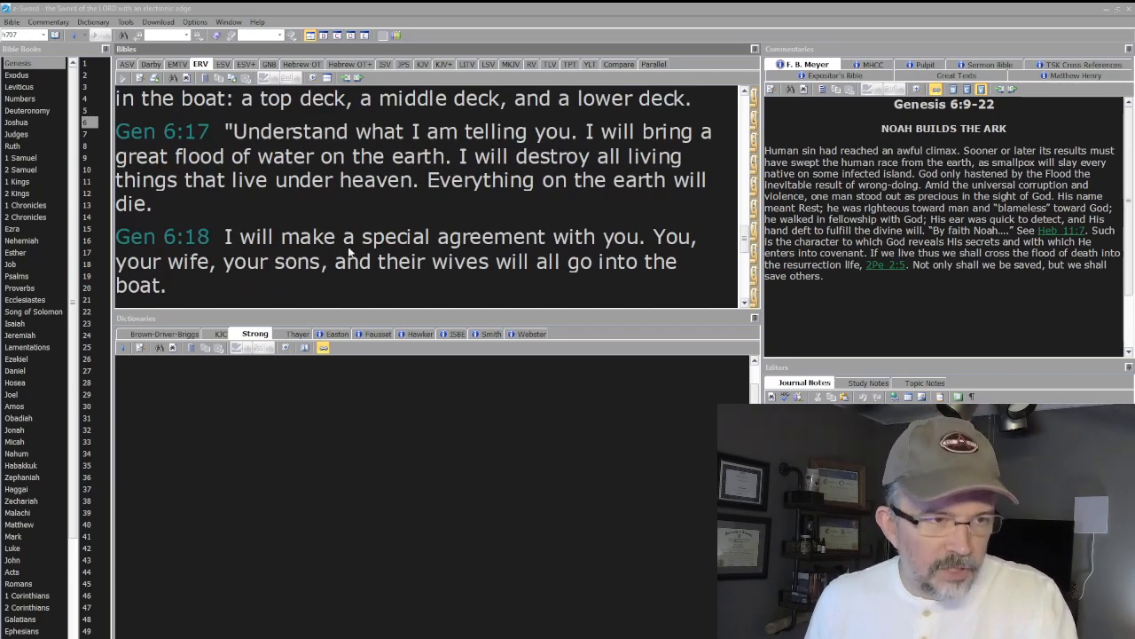
pyautogui.scroll(-3)
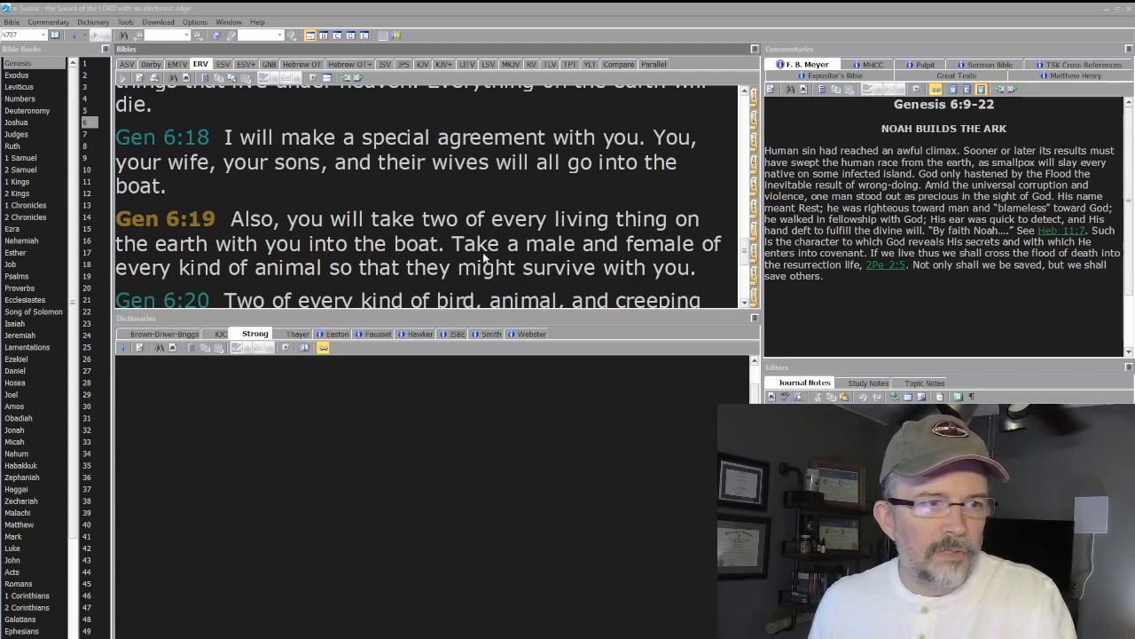
pyautogui.moveTo(385, 281)
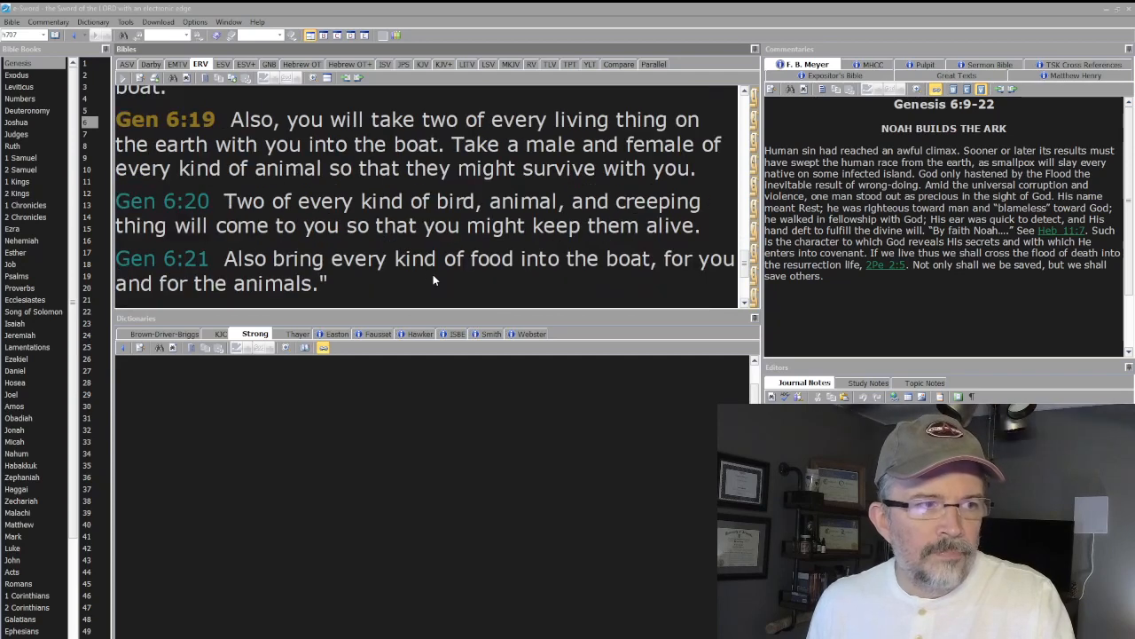
pyautogui.moveTo(455, 213)
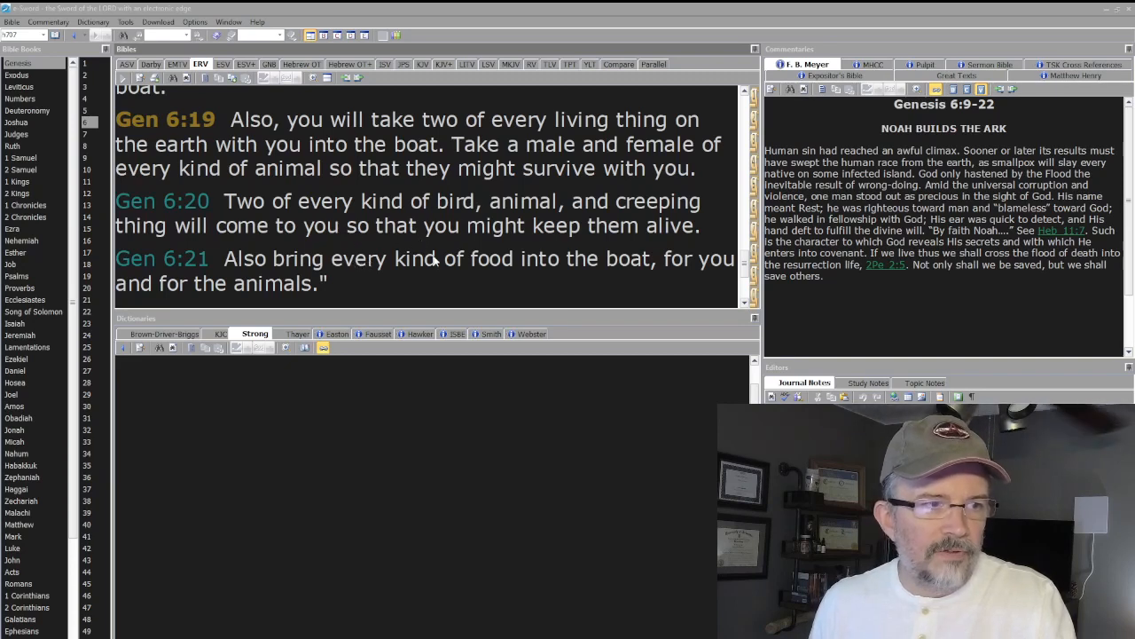
# Reach Genesis 6:22 in the ERV, select the word 'everything', and move on to Genesis 7:1–3.
pyautogui.scroll(-3)
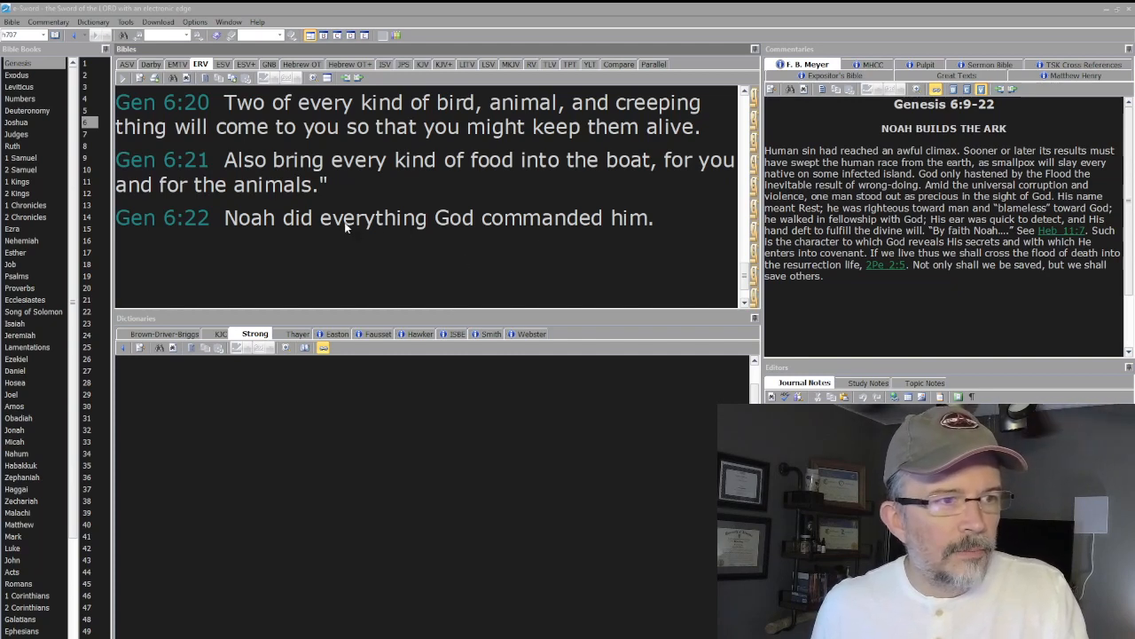
pyautogui.doubleClick(367, 217)
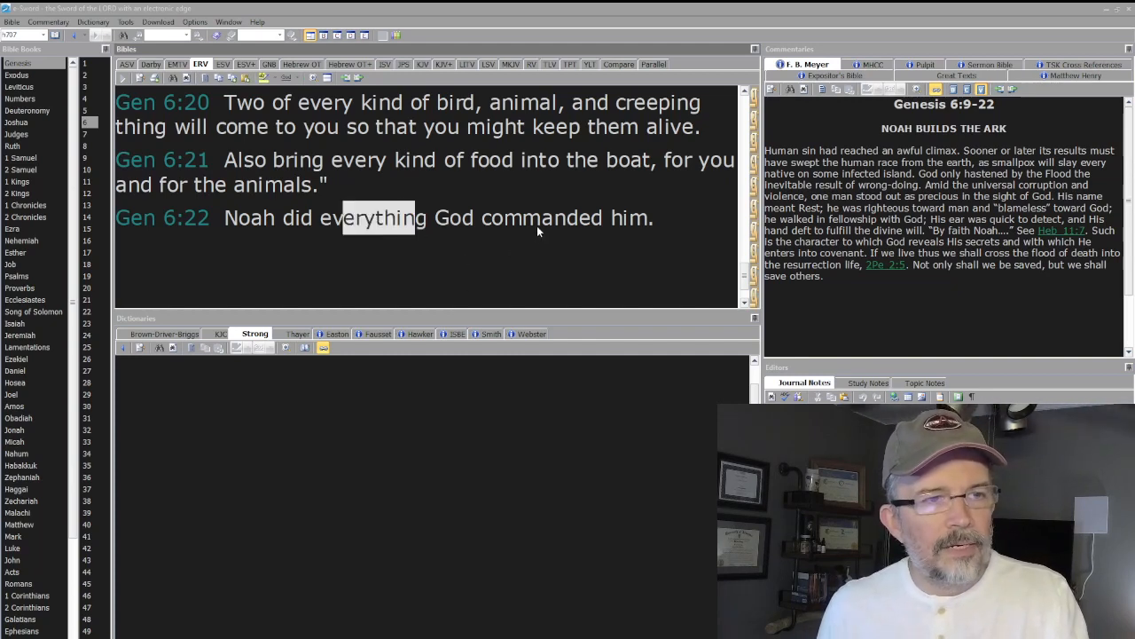
pyautogui.click(163, 217)
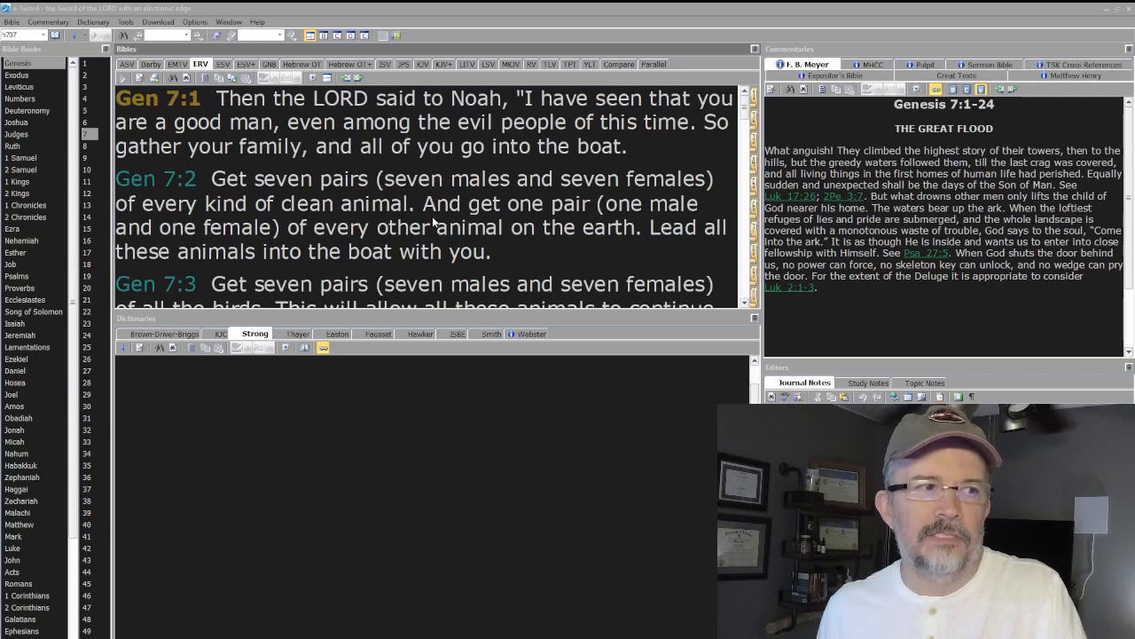
pyautogui.moveTo(333, 215)
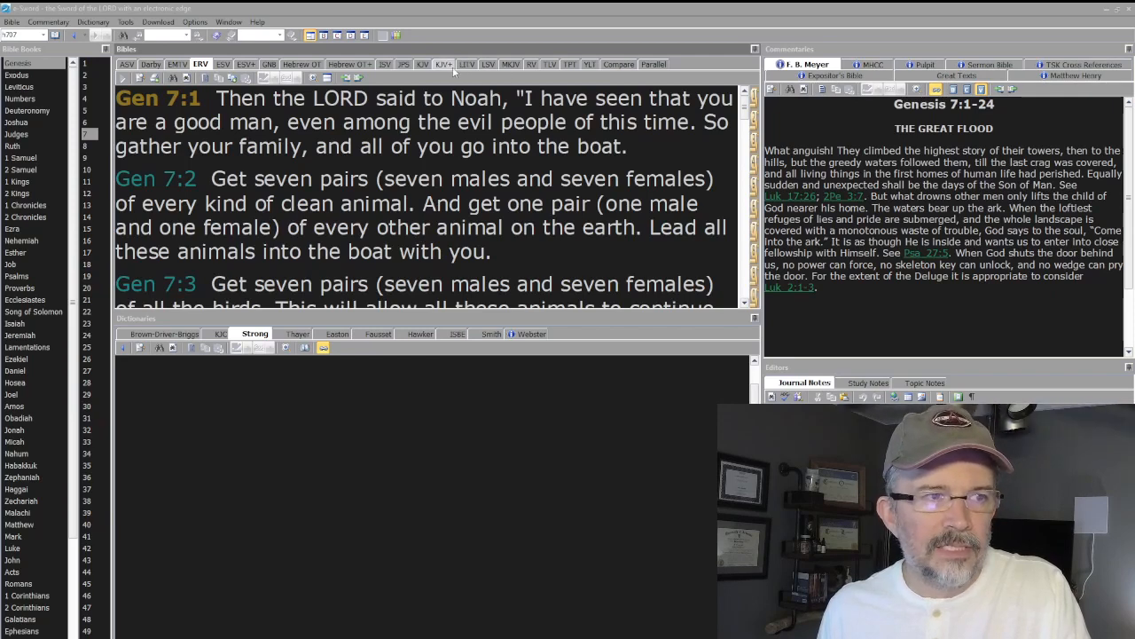
# Show Genesis 7 in the KJV+ and highlight 'thee by sevens' in verse 2.
pyautogui.click(442, 64)
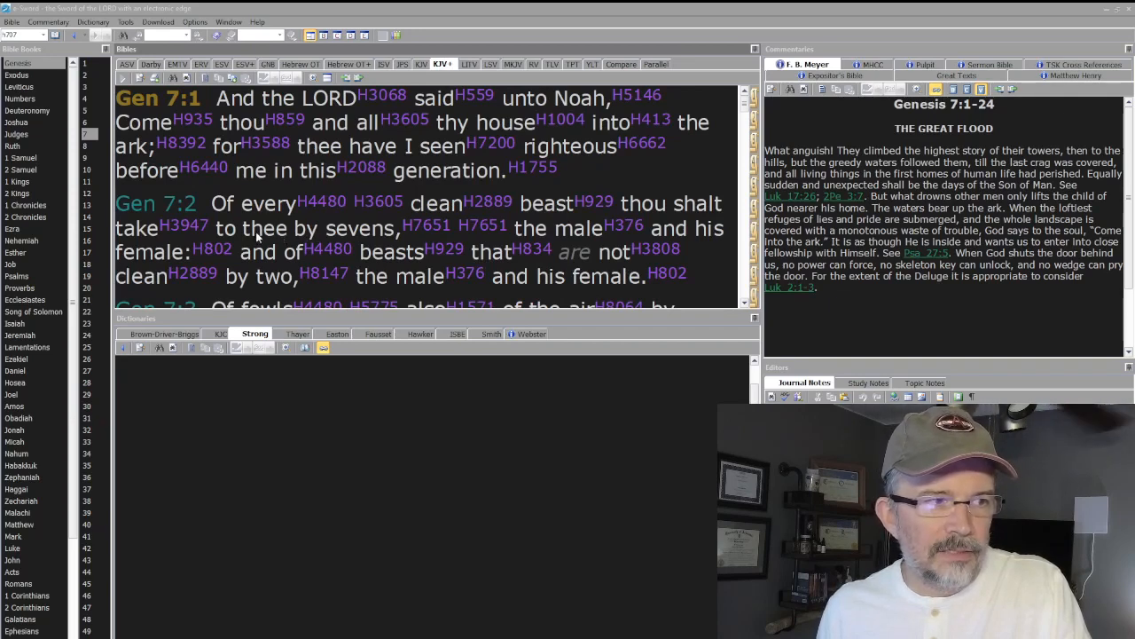
pyautogui.moveTo(247, 229); pyautogui.dragTo(379, 229)
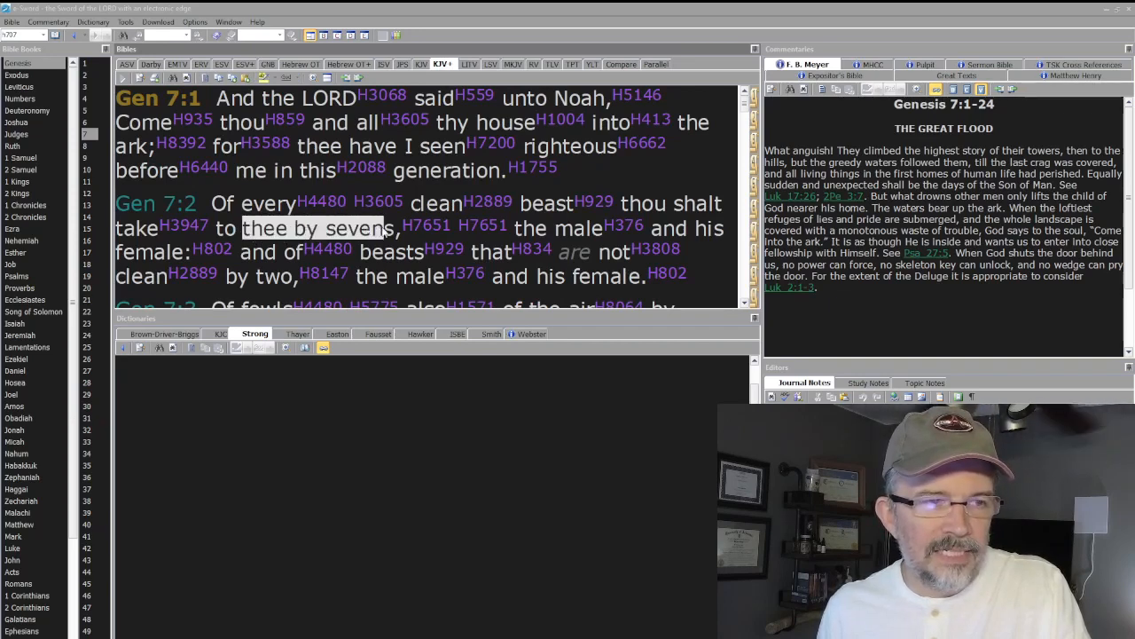